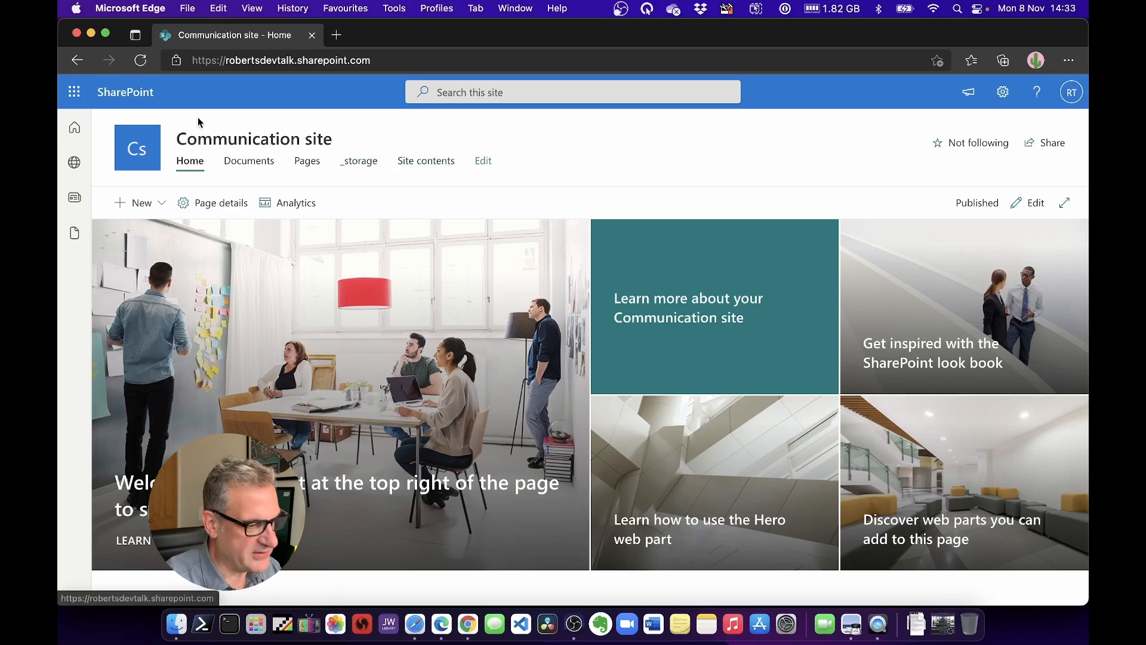
Step: Launch Power Automate from the SharePoint site's Office 365 app launcher
{"action": "left_click", "coordinate": [74, 92]}
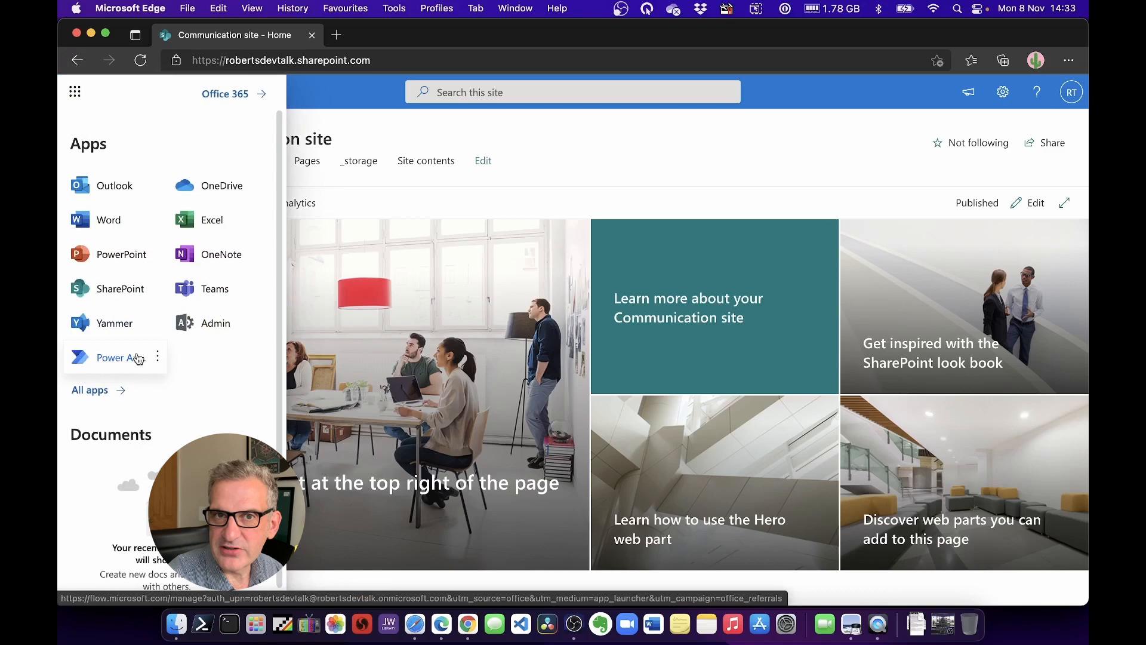
{"action": "left_click", "coordinate": [111, 357]}
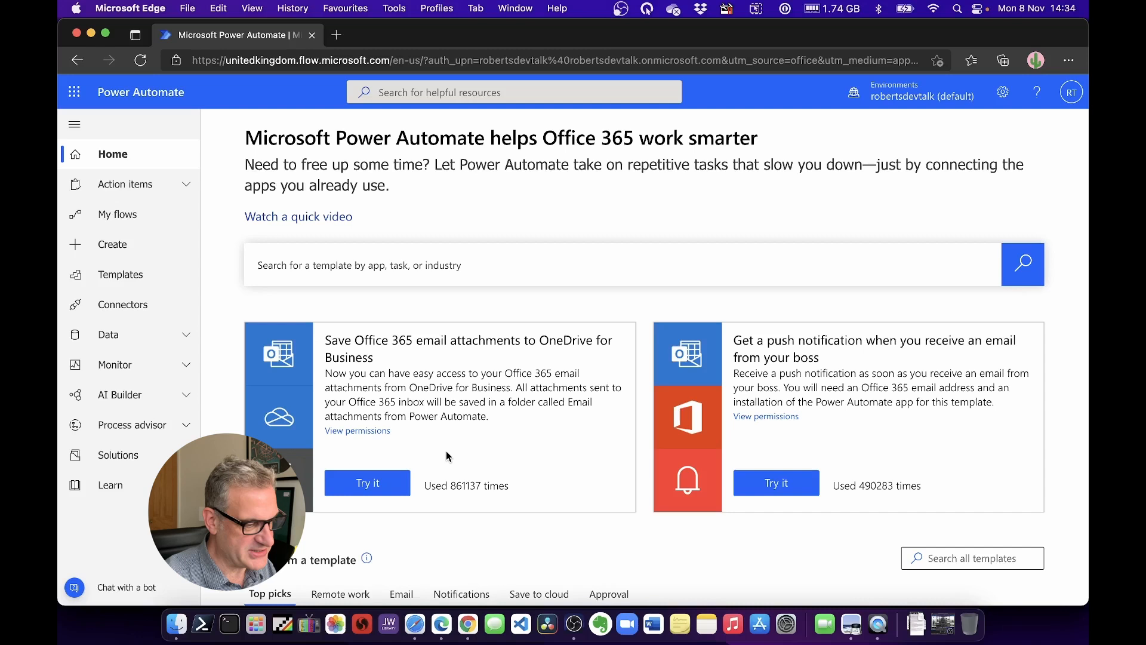
{"action": "mouse_move", "coordinate": [208, 291]}
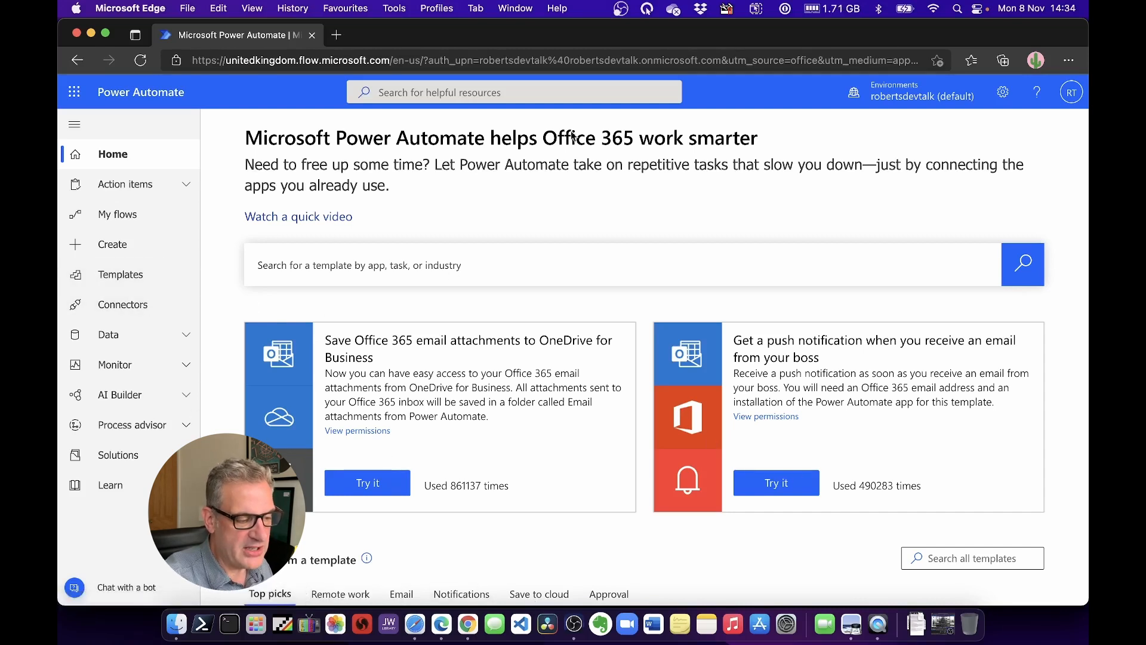
Step: Go to My flows, which lists no existing cloud flows yet
{"action": "scroll", "scroll_direction": "down", "scroll_amount": 3}
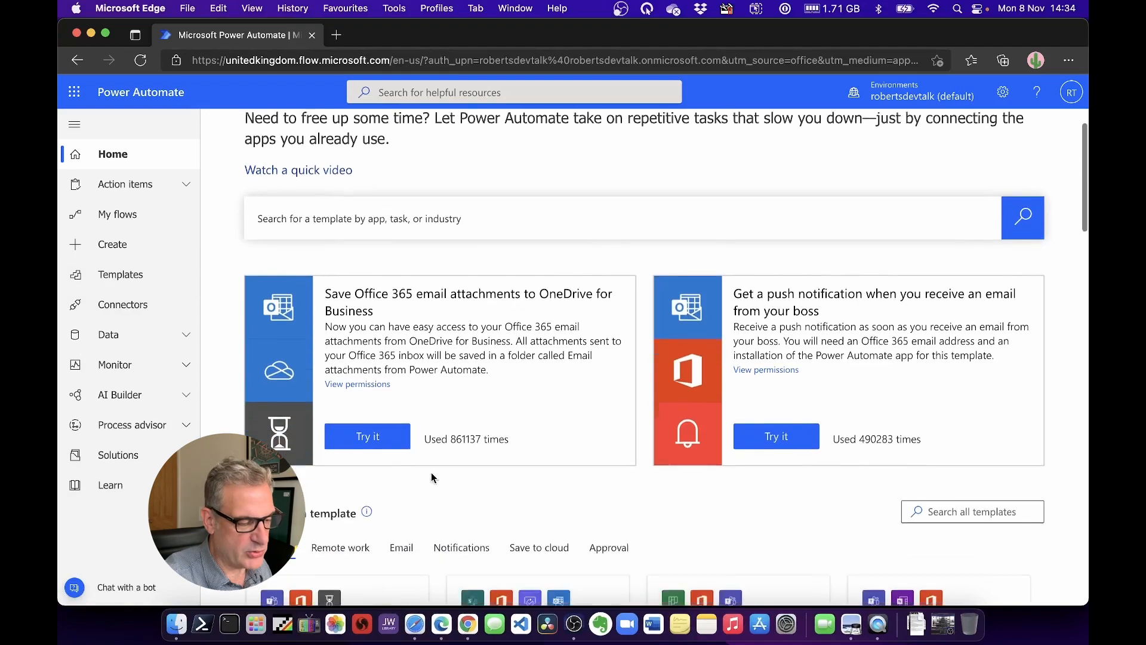
{"action": "scroll", "scroll_direction": "down", "scroll_amount": 3}
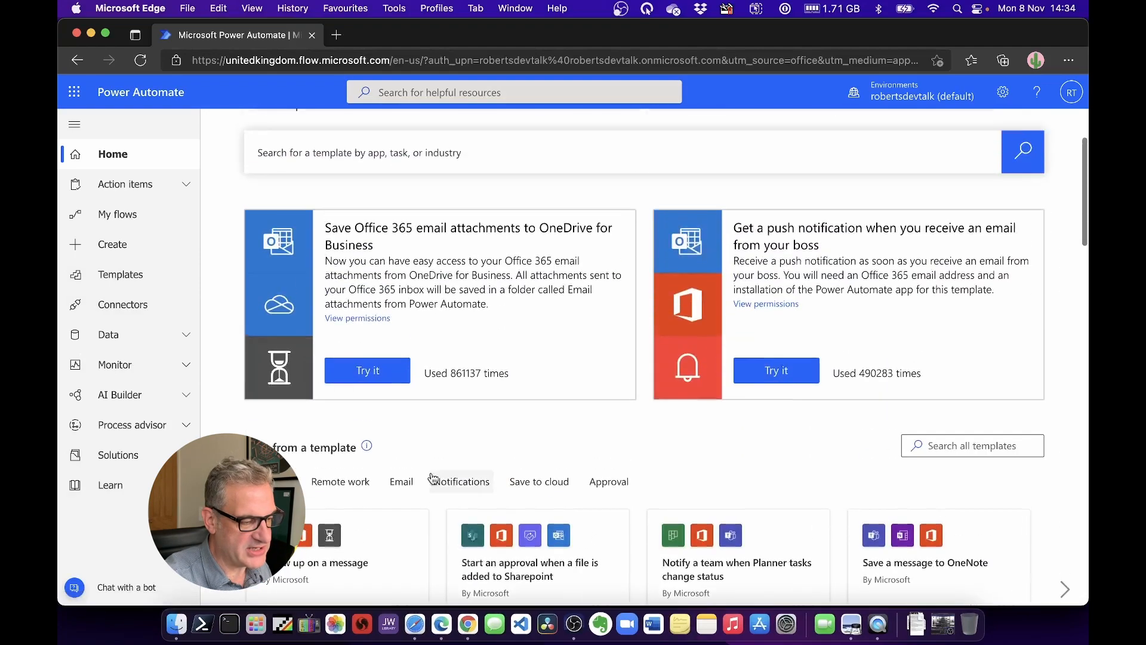
{"action": "left_click", "coordinate": [119, 214]}
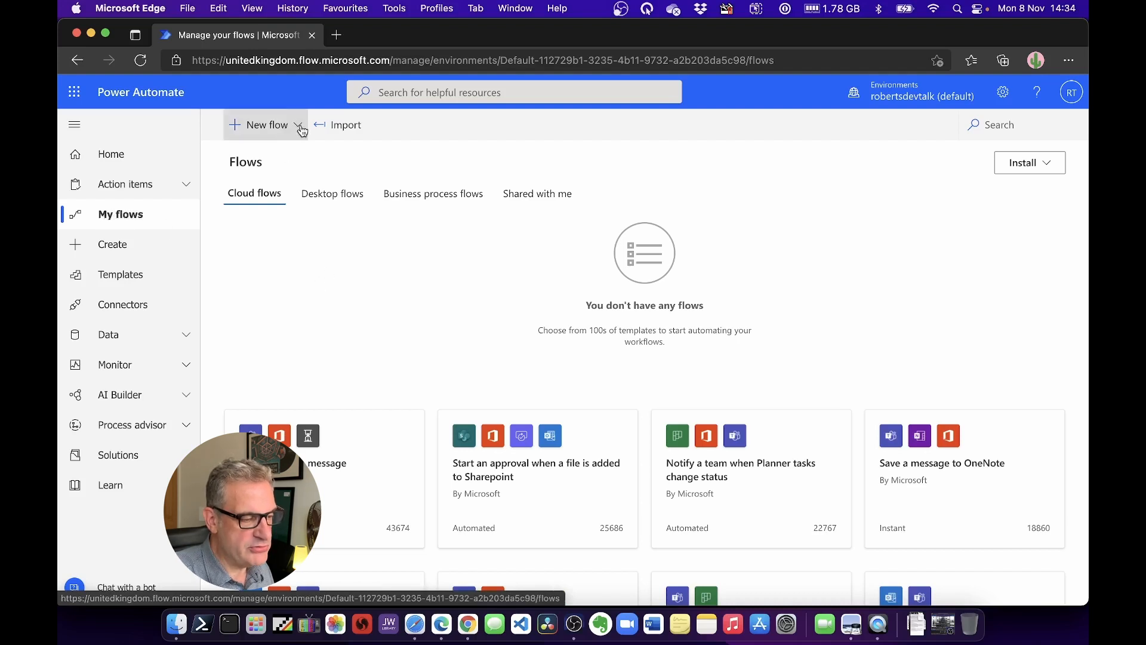
Step: Start a new Instant cloud flow from the New flow options
{"action": "left_click", "coordinate": [265, 124]}
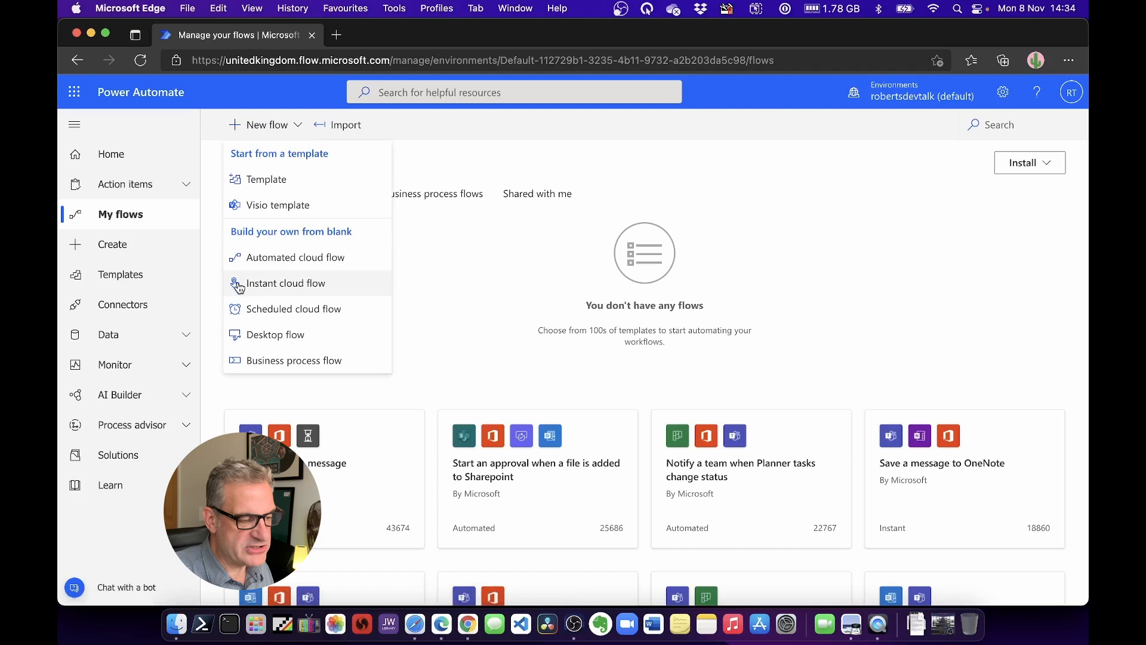
{"action": "mouse_move", "coordinate": [284, 289]}
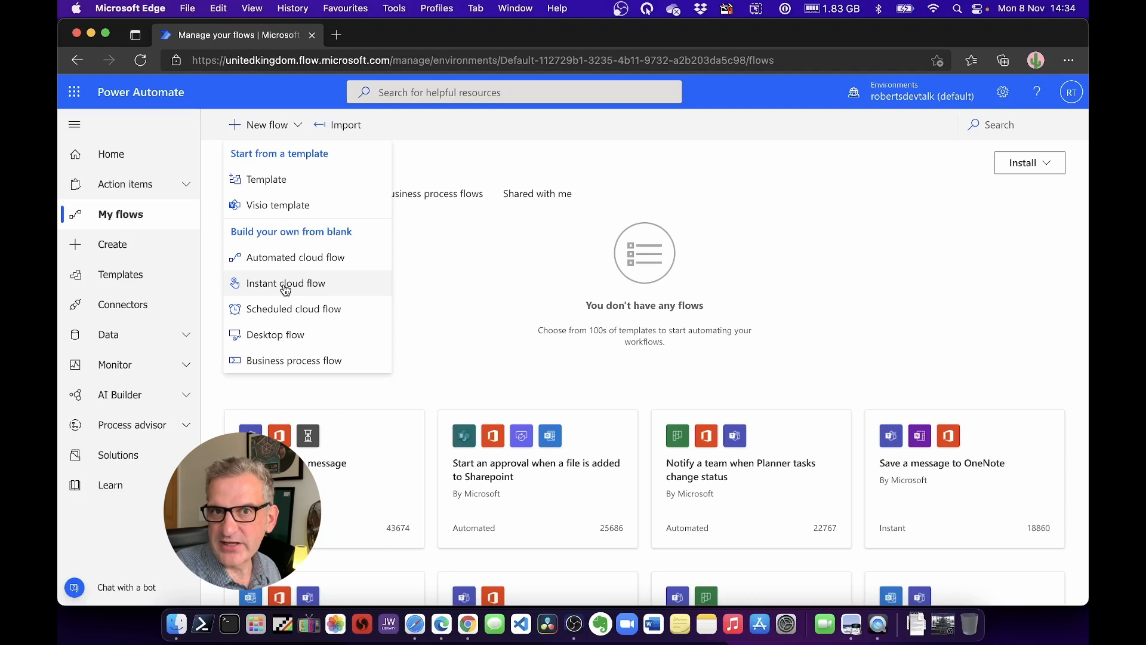
{"action": "mouse_move", "coordinate": [444, 246]}
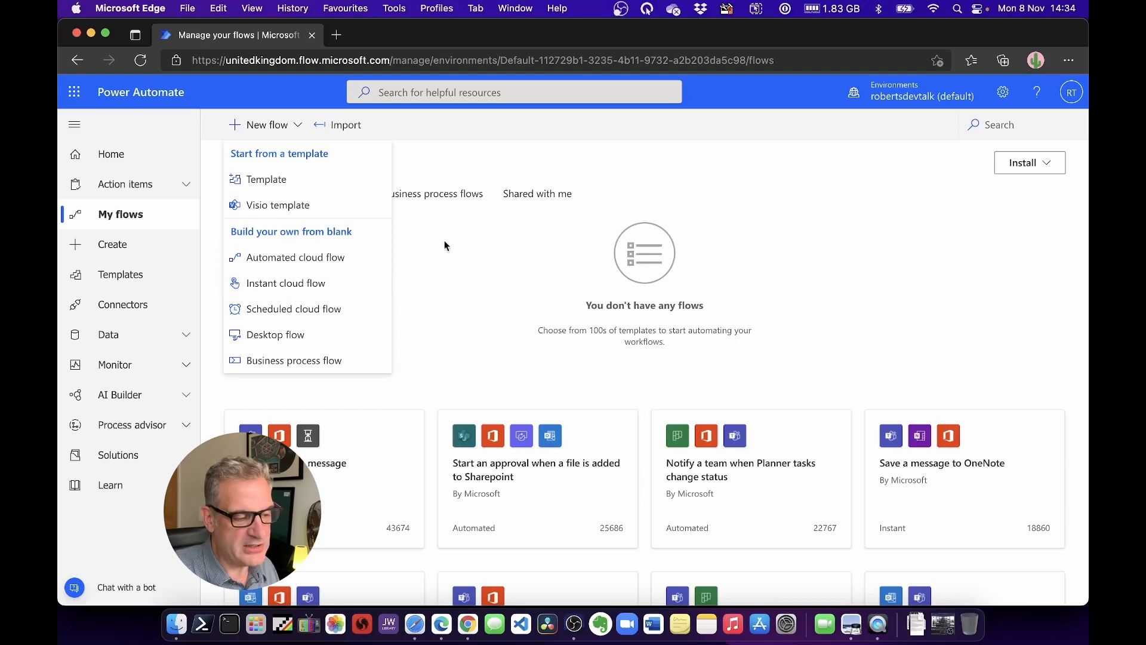
{"action": "mouse_move", "coordinate": [541, 226]}
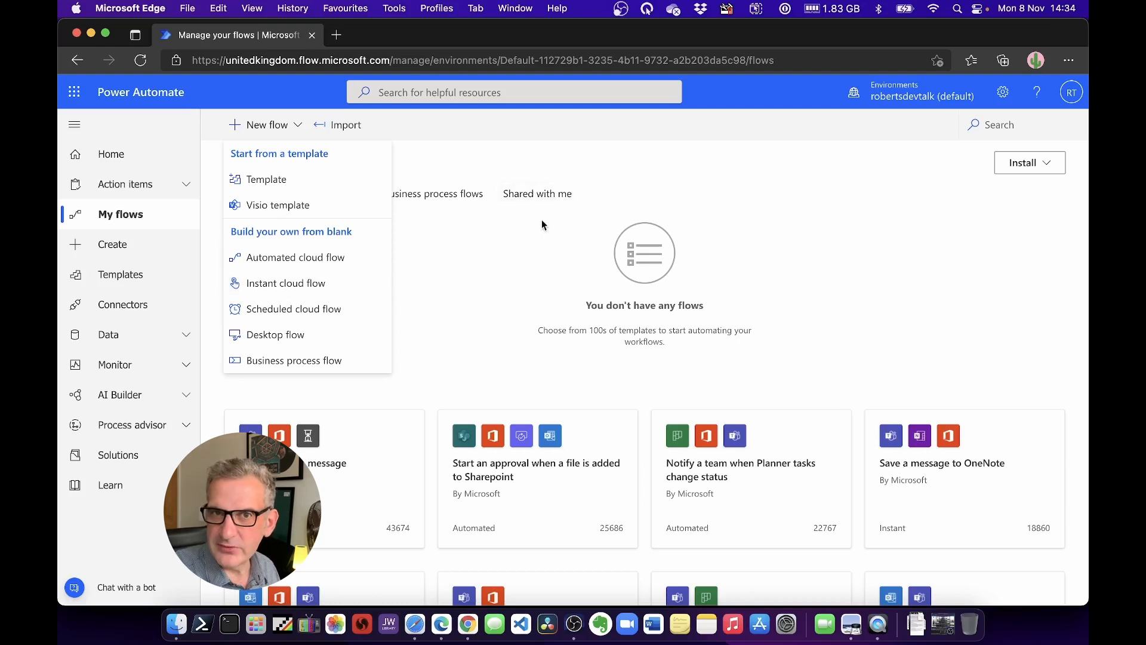
{"action": "mouse_move", "coordinate": [286, 282]}
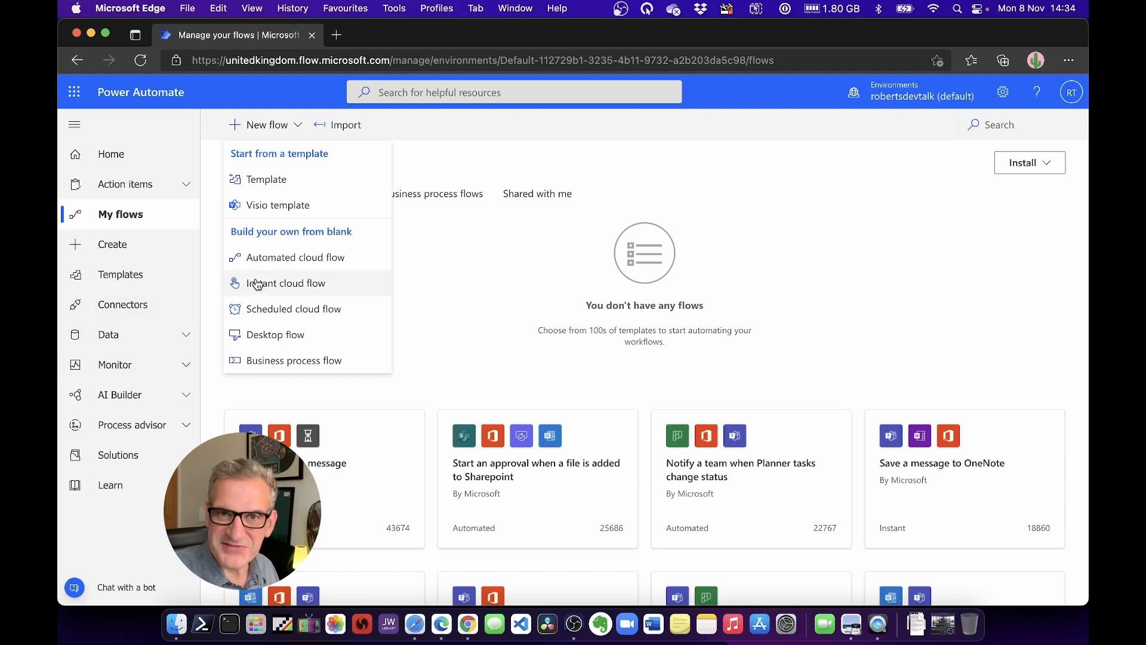
{"action": "left_click", "coordinate": [285, 283]}
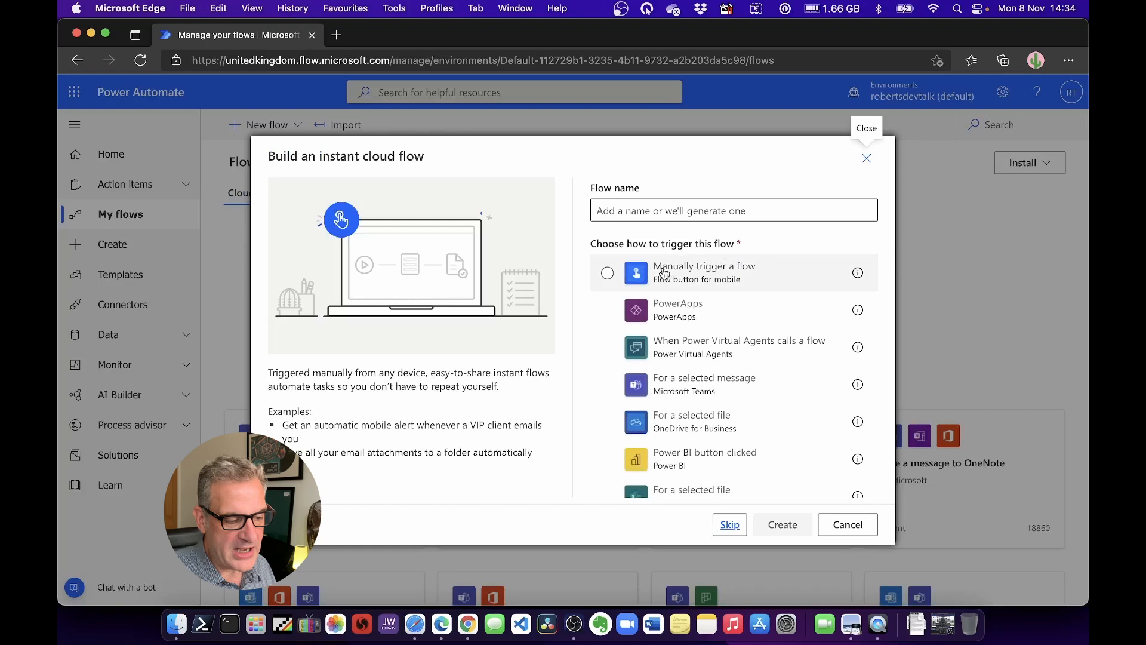
{"action": "mouse_move", "coordinate": [681, 275]}
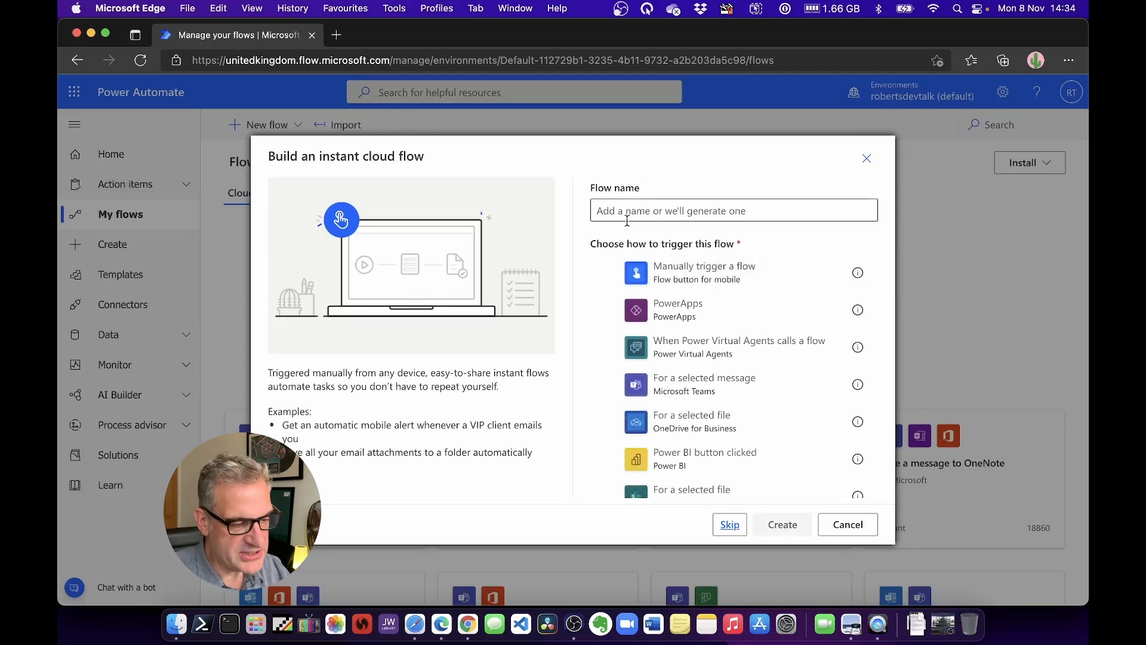
Step: Create the flow 'Email Test' with the Manually trigger a flow trigger
{"action": "type", "text": "Email"}
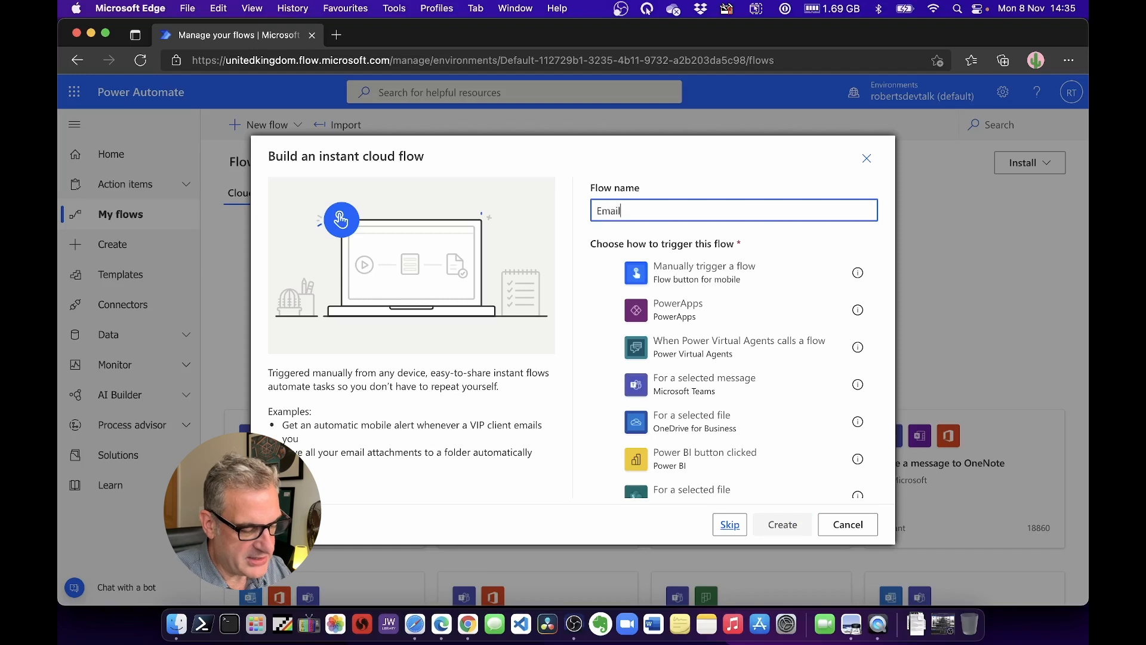
{"action": "type", "text": "Test"}
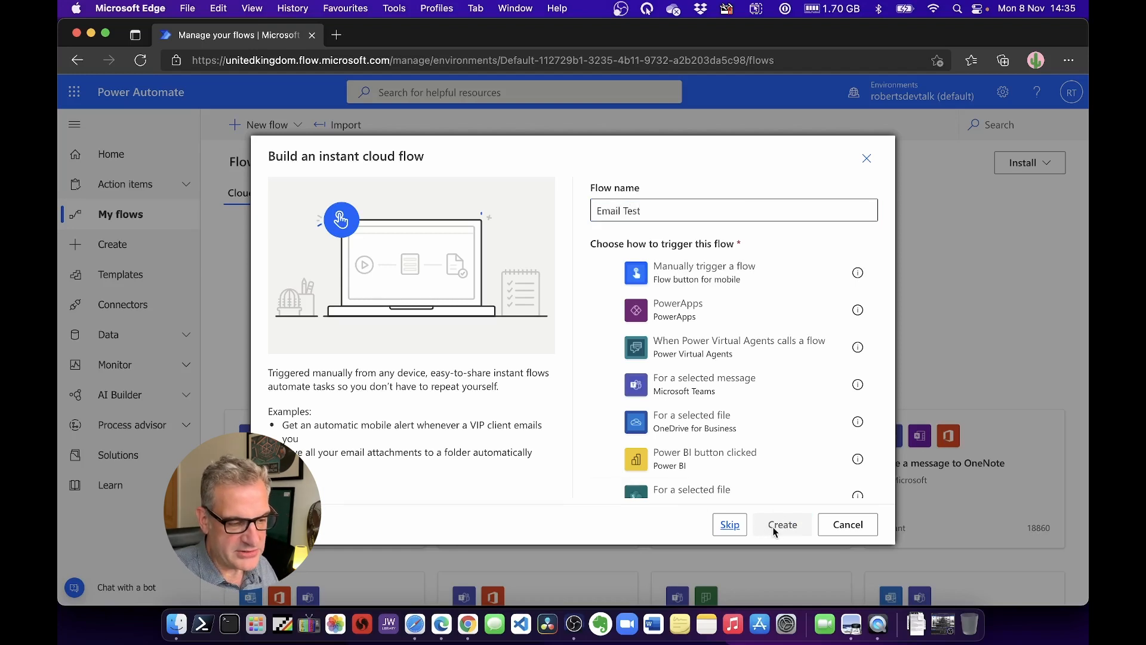
{"action": "left_click", "coordinate": [704, 272]}
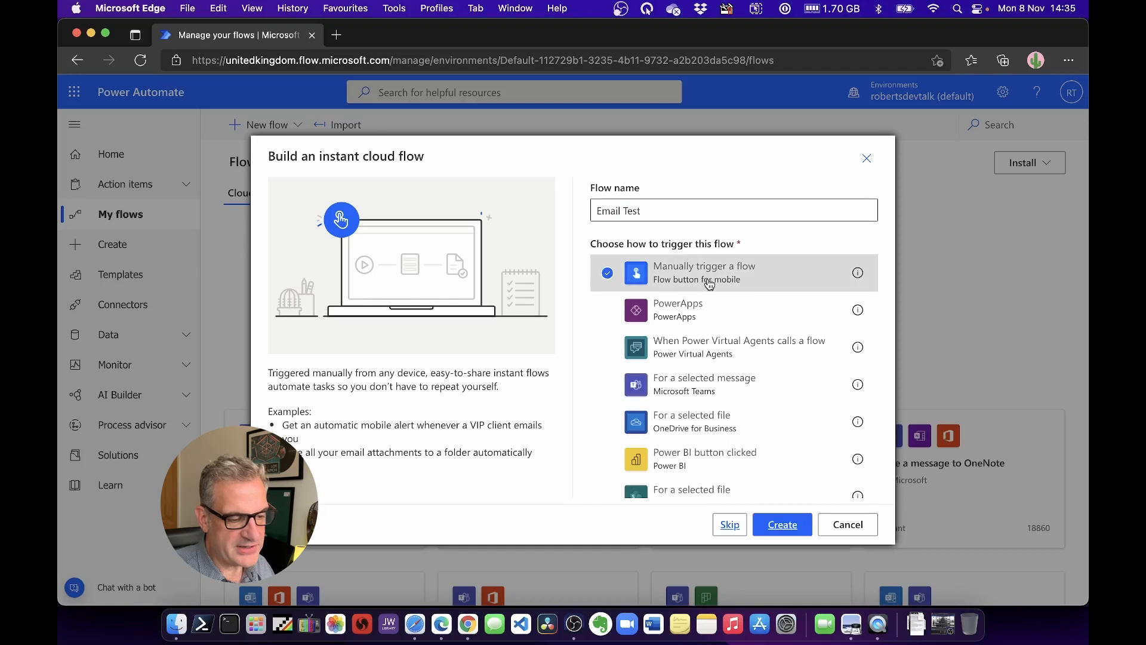
{"action": "left_click", "coordinate": [781, 524]}
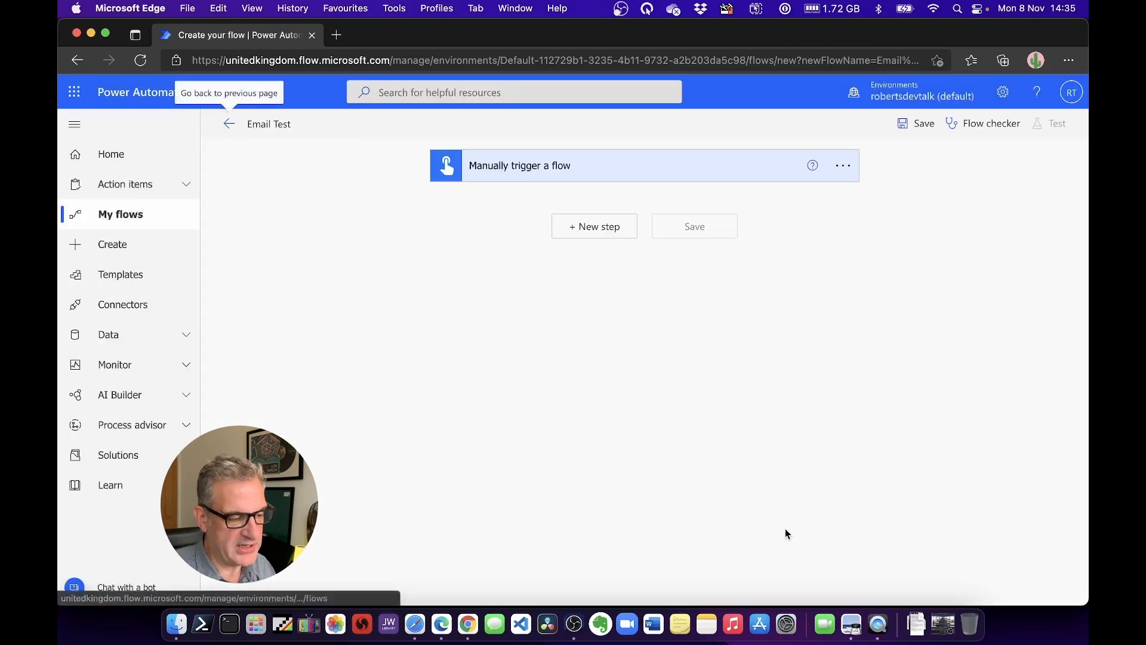
{"action": "mouse_move", "coordinate": [588, 235]}
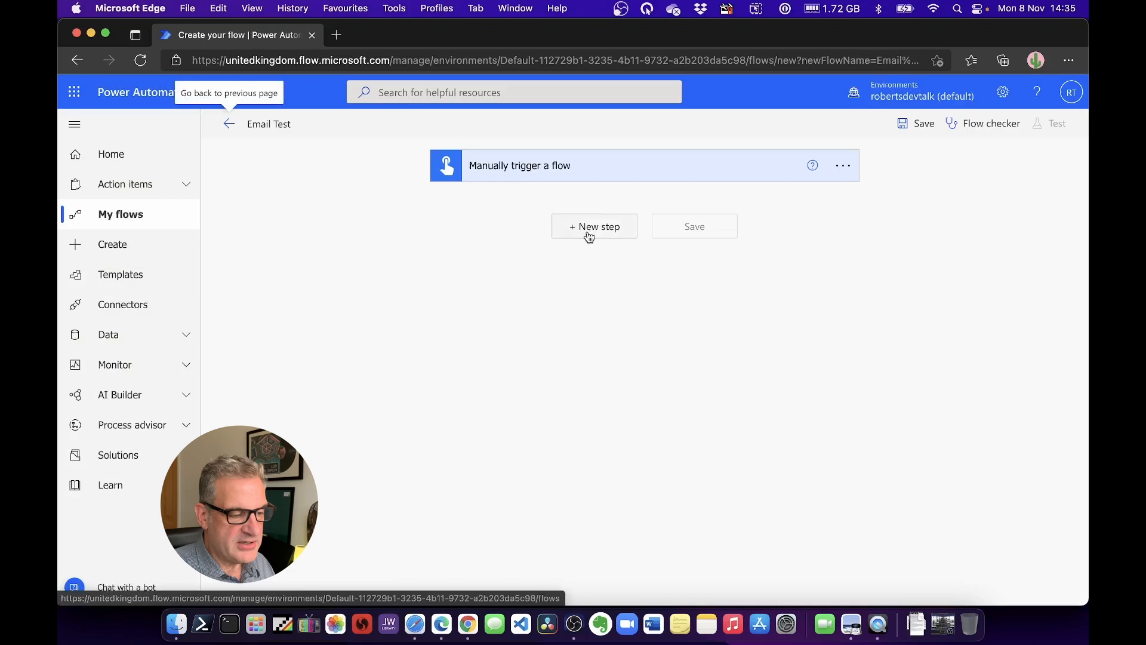
Step: Add an Email input to the manual trigger and name it 'Recepient Email'
{"action": "left_click", "coordinate": [519, 164]}
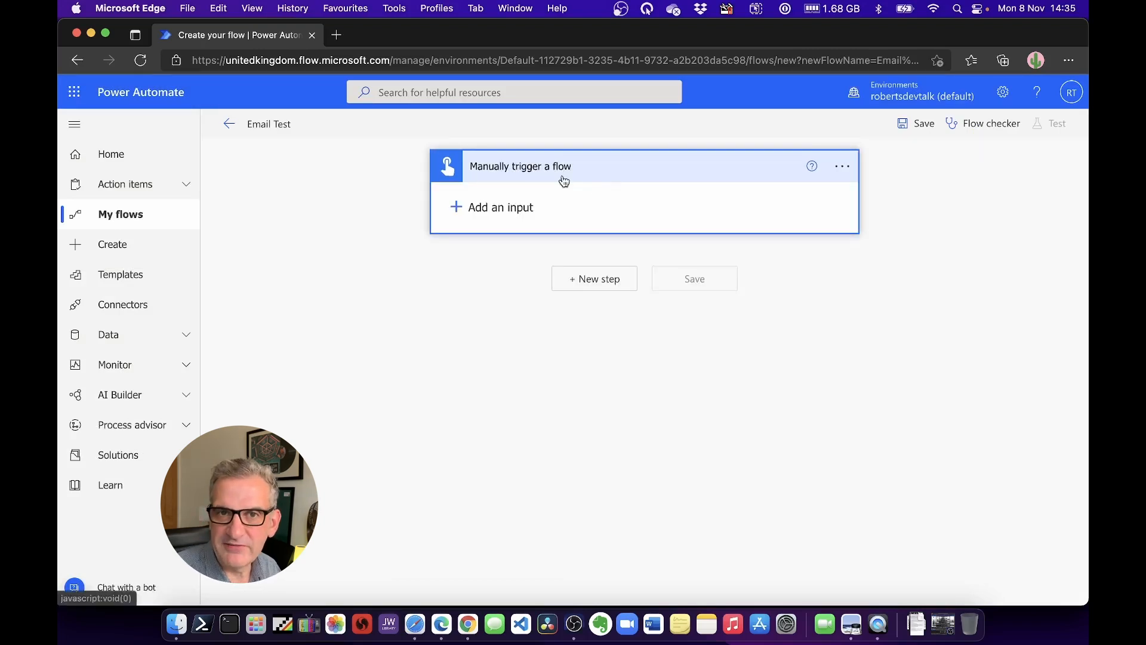
{"action": "left_click", "coordinate": [501, 207]}
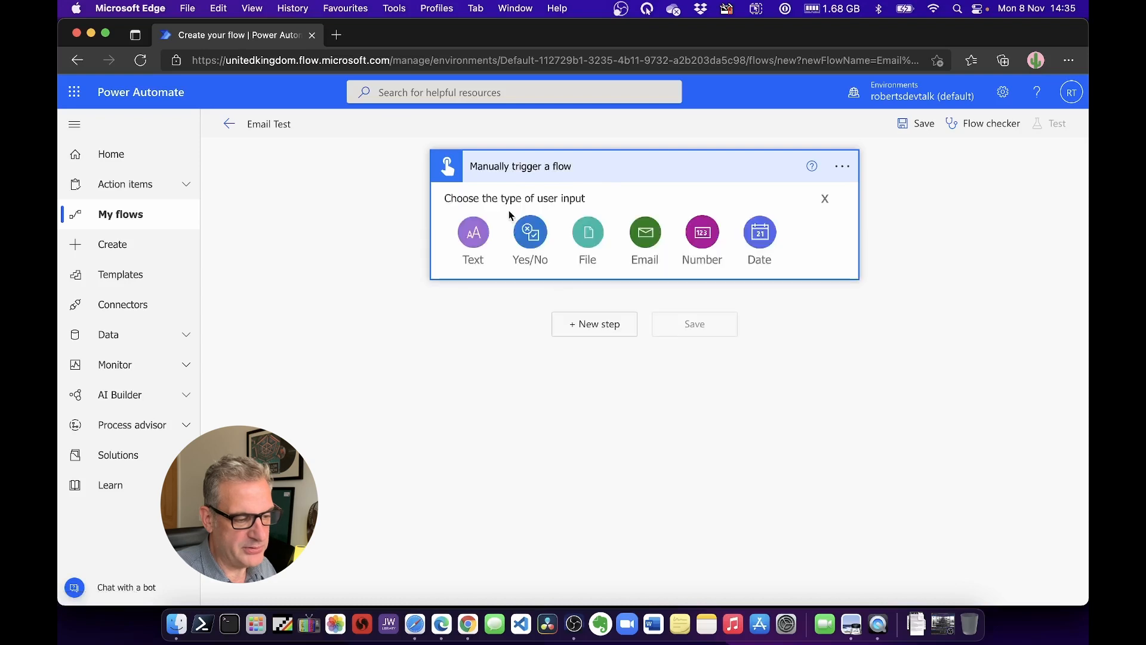
{"action": "left_click", "coordinate": [644, 233]}
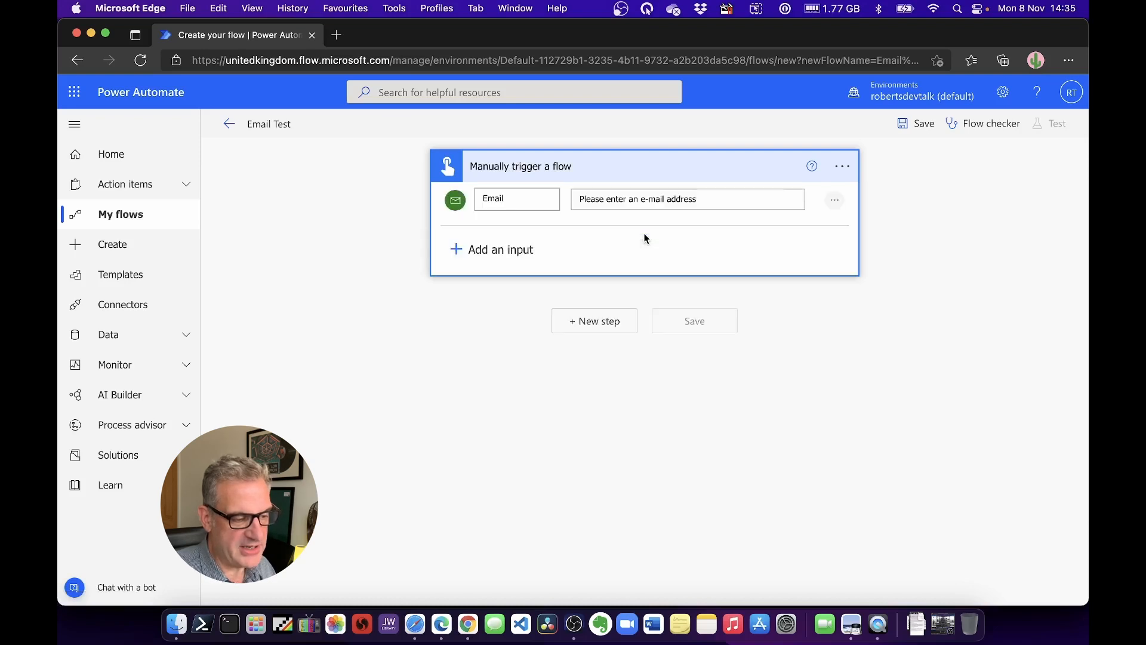
{"action": "left_click", "coordinate": [515, 200]}
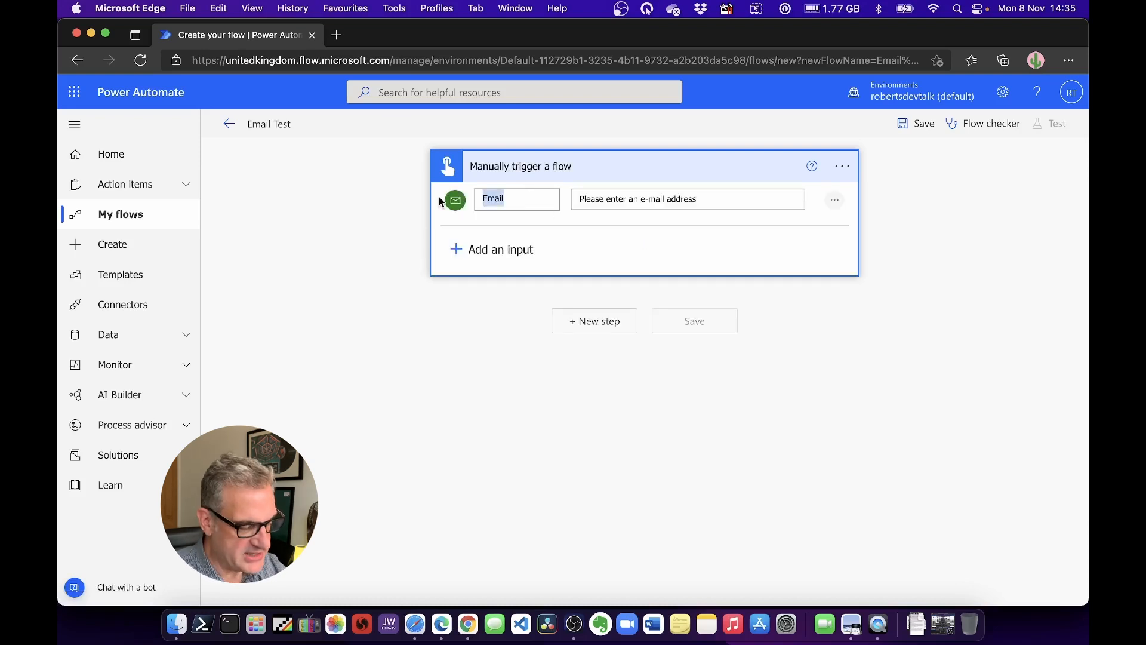
{"action": "type", "text": "Recw"}
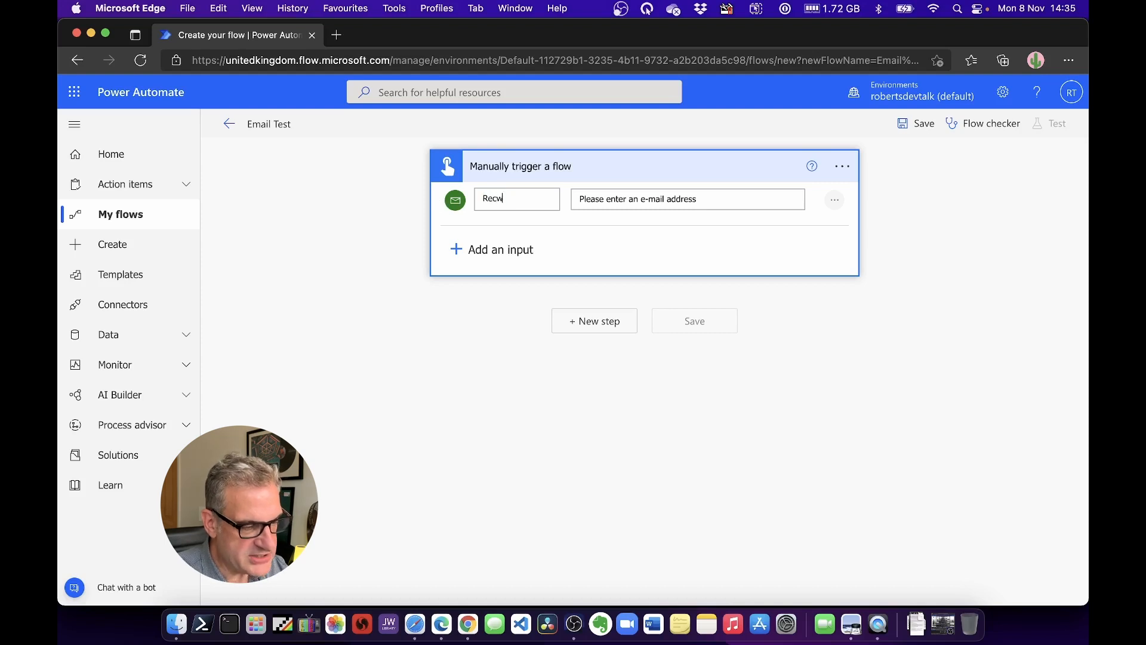
{"action": "type", "text": "Recept"}
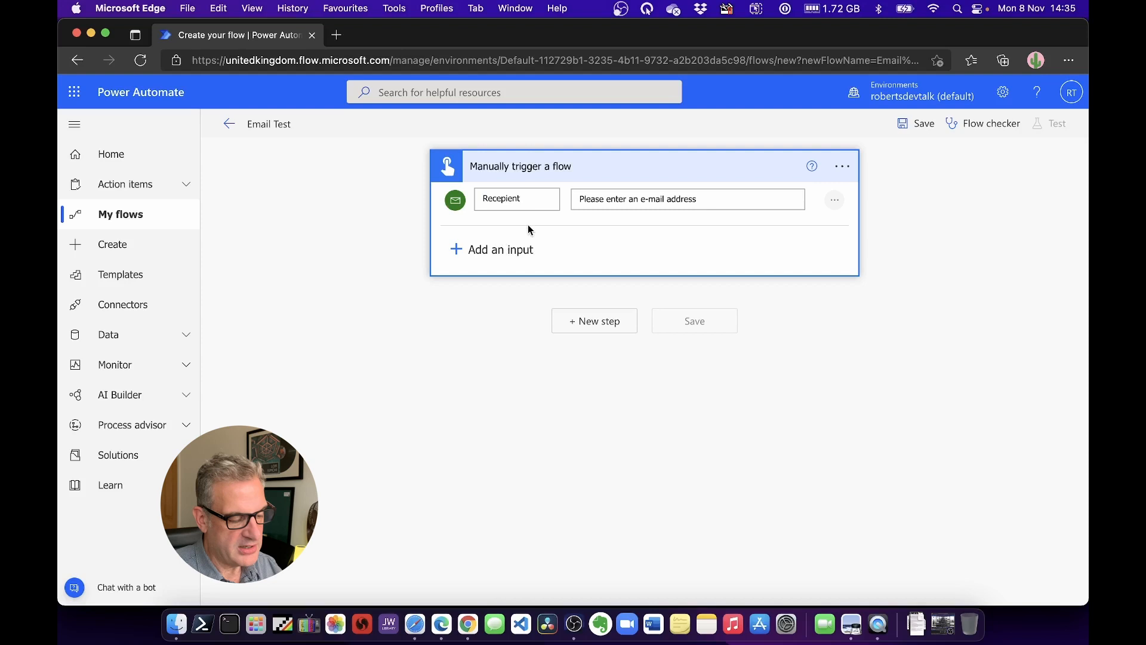
{"action": "type", "text": "Email"}
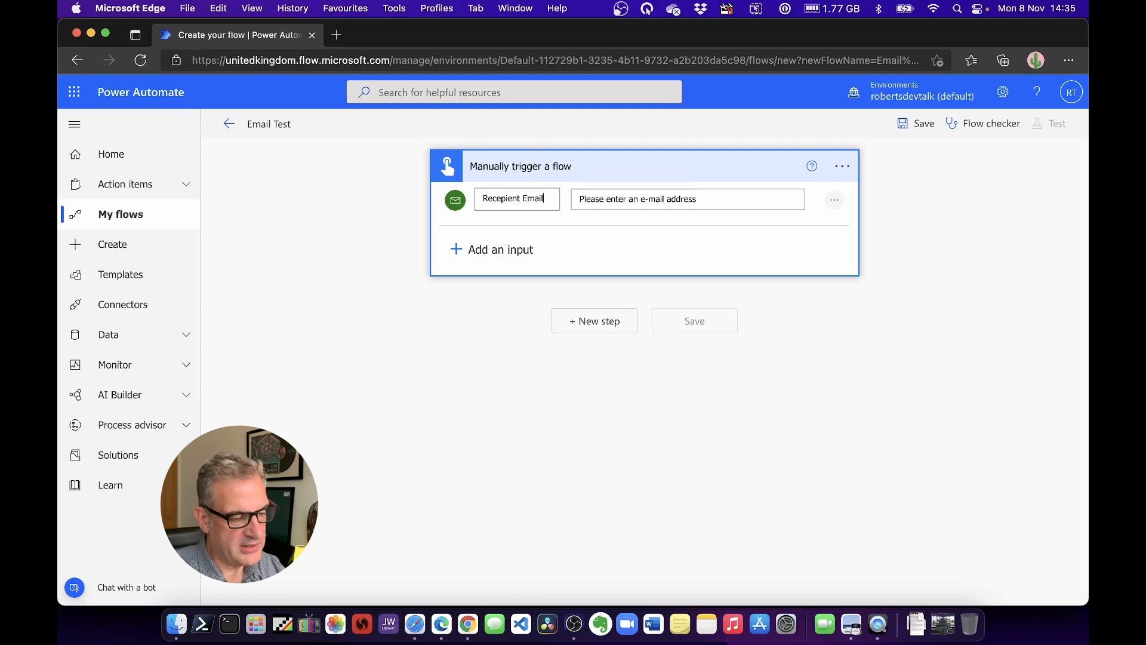
Step: Add a Text input named 'Email Body' to the trigger and begin a new step
{"action": "left_click", "coordinate": [500, 249]}
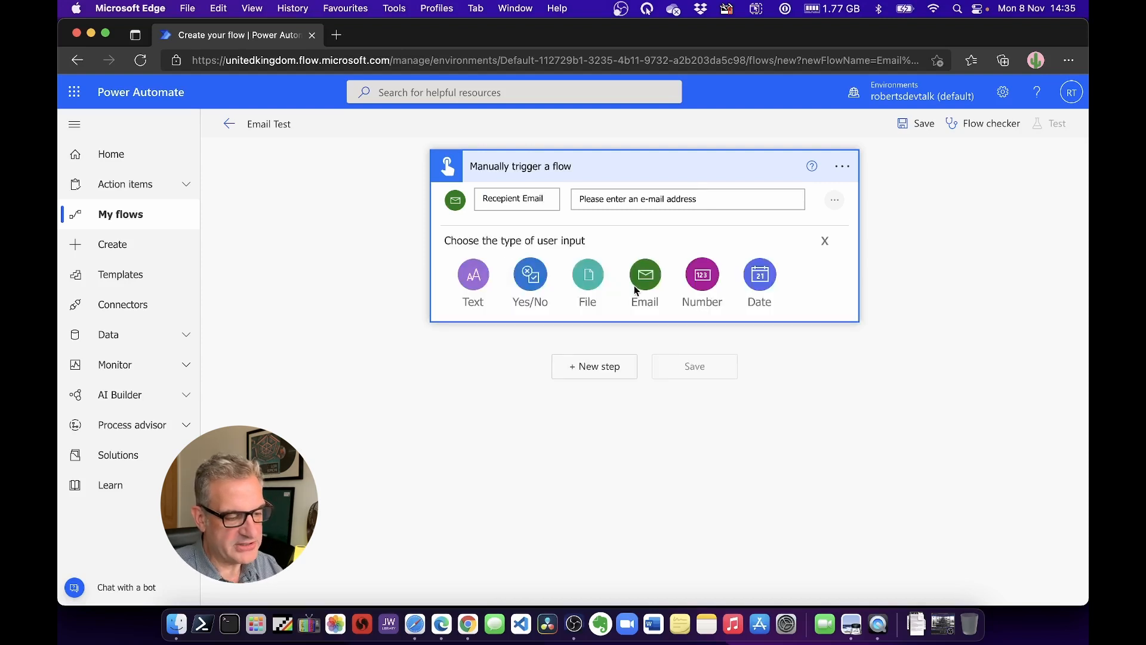
{"action": "left_click", "coordinate": [472, 274]}
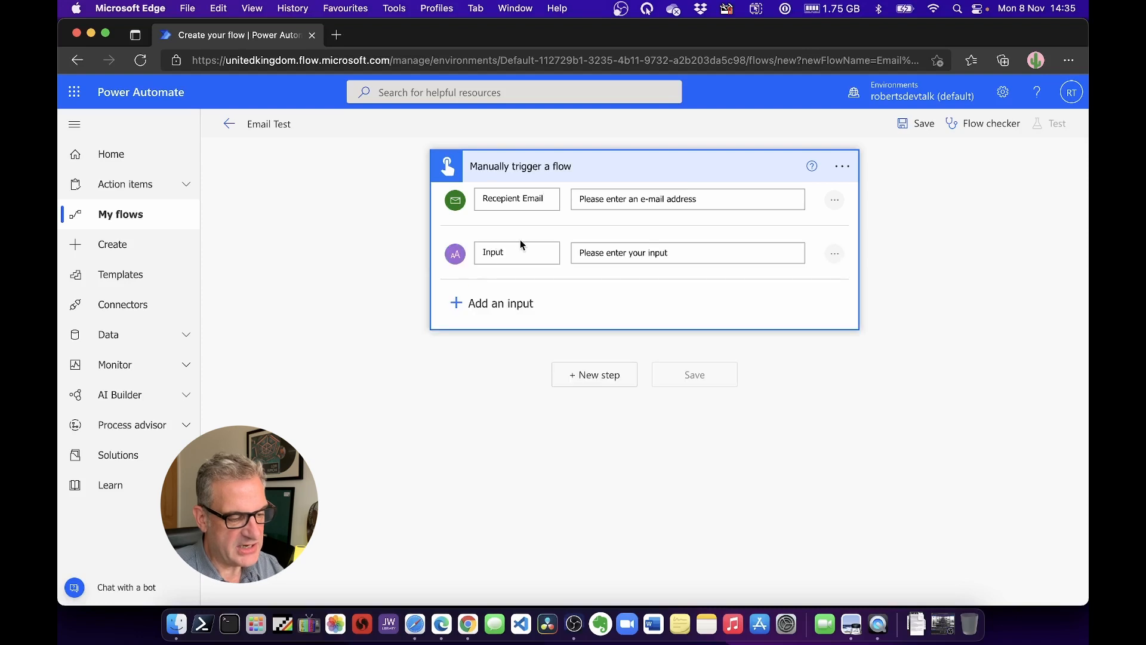
{"action": "type", "text": "Email Body"}
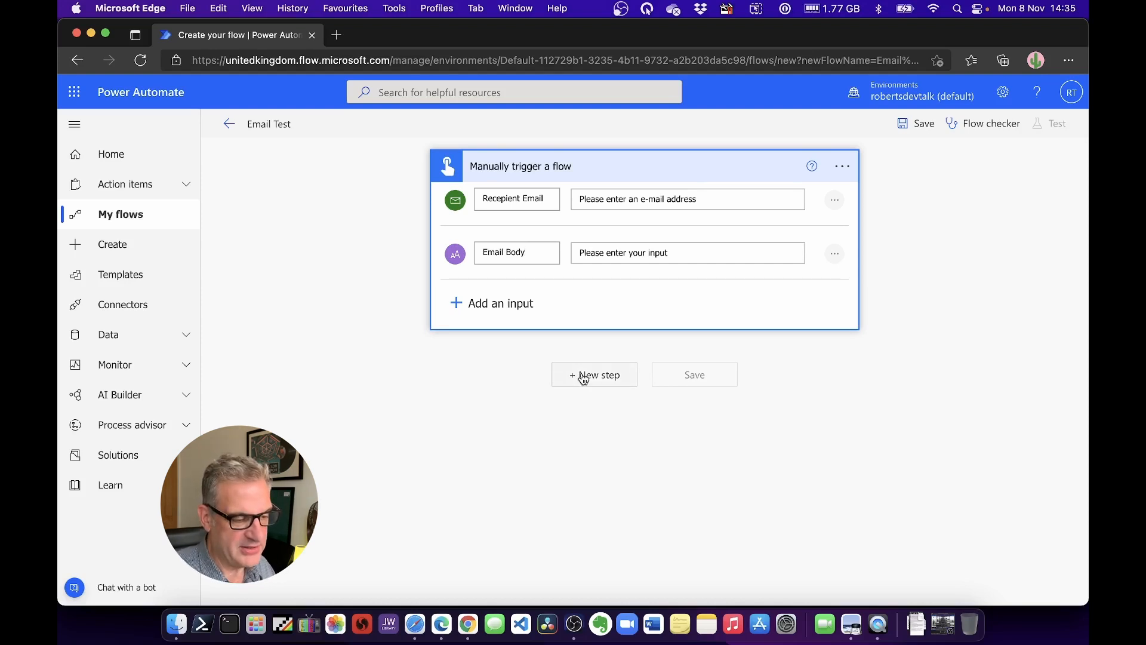
{"action": "left_click", "coordinate": [595, 374]}
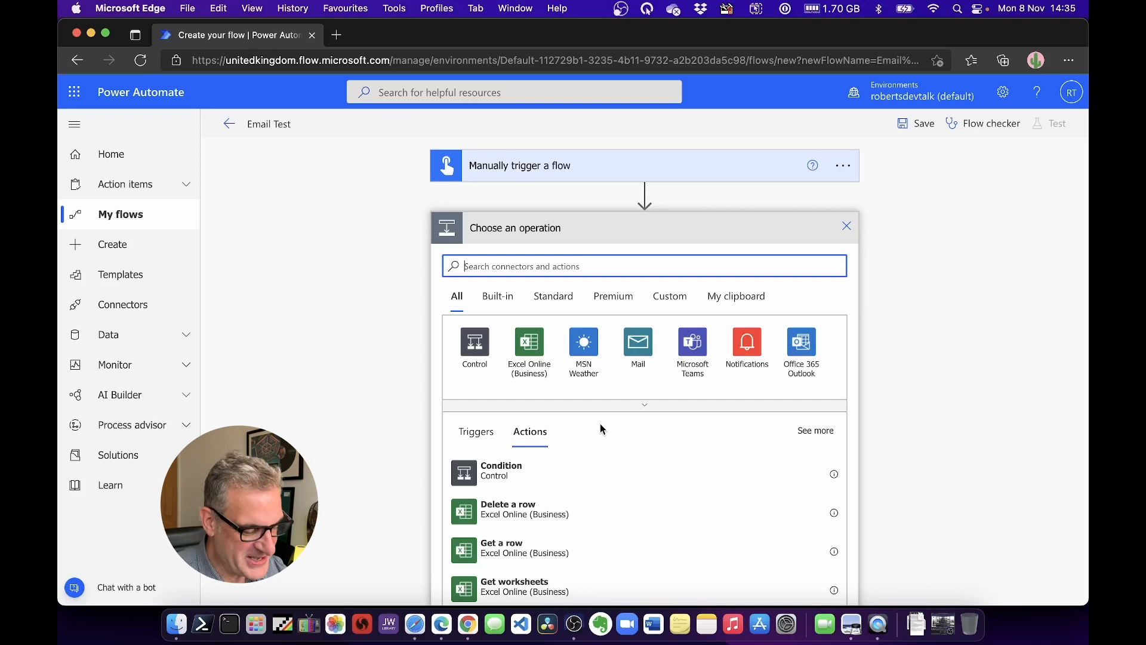
Step: Search the operations and add Office 365 Outlook's Send an email (V2) action
{"action": "type", "text": "sned"}
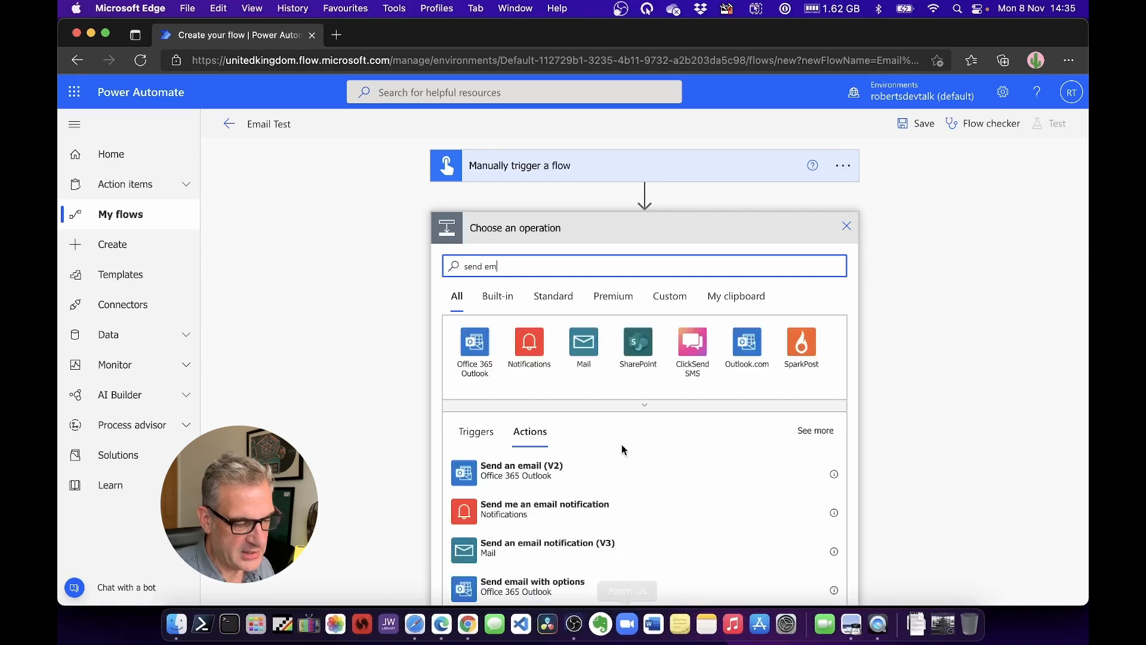
{"action": "mouse_move", "coordinate": [522, 472]}
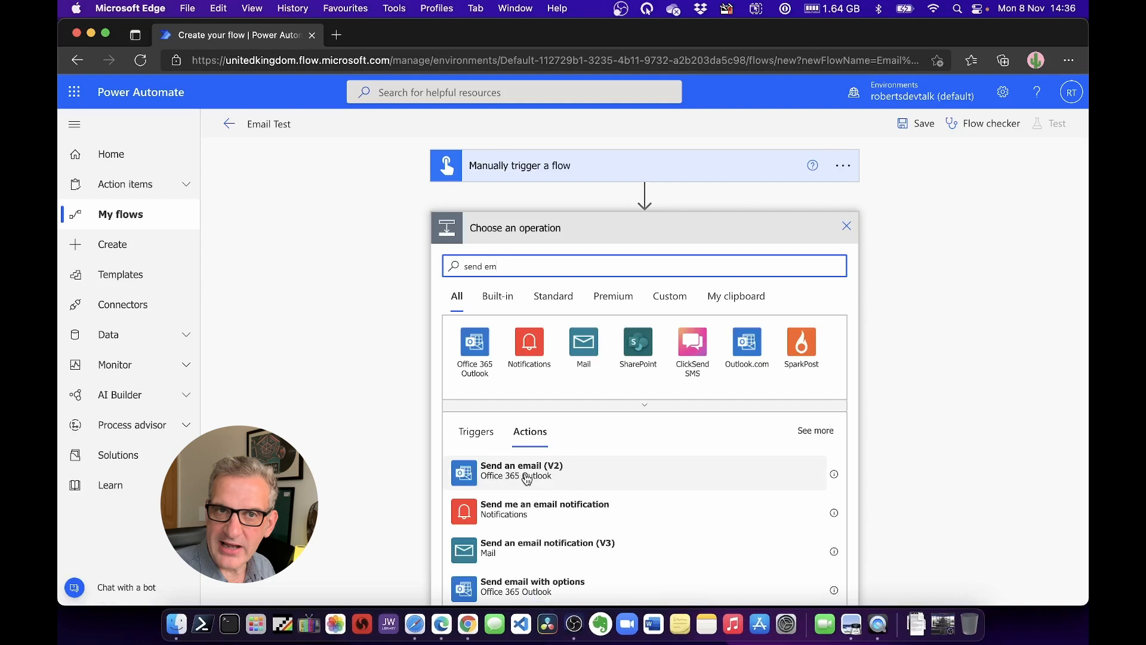
{"action": "left_click", "coordinate": [521, 470]}
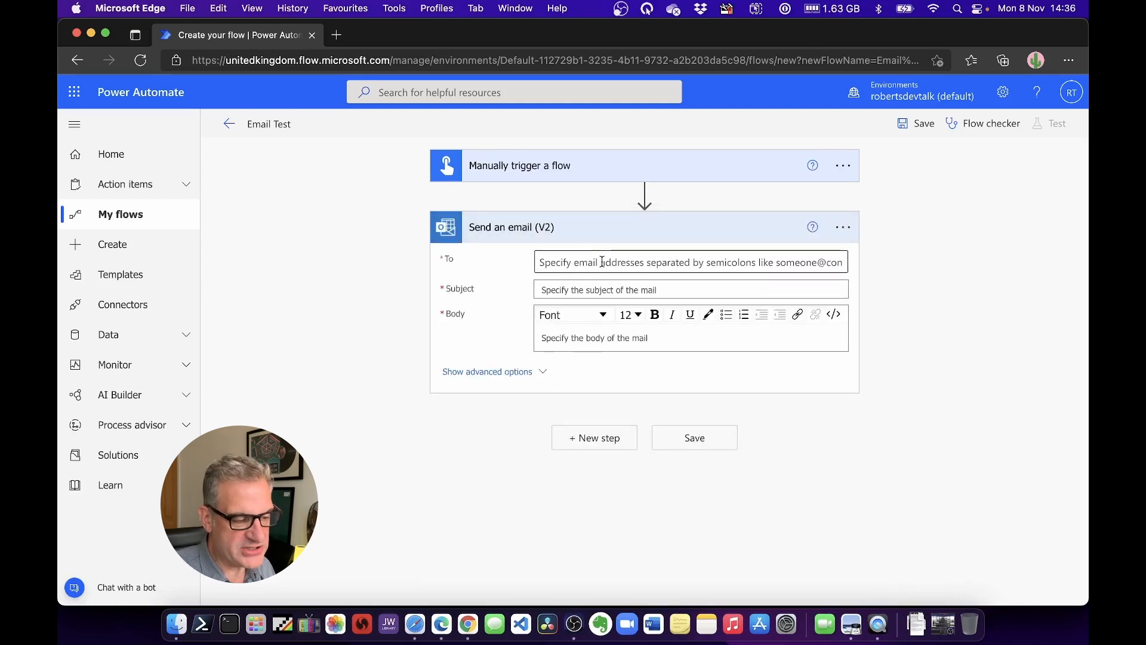
Step: Address the email to the Recepient Email dynamic input with subject 'My Example Email'
{"action": "left_click", "coordinate": [687, 261]}
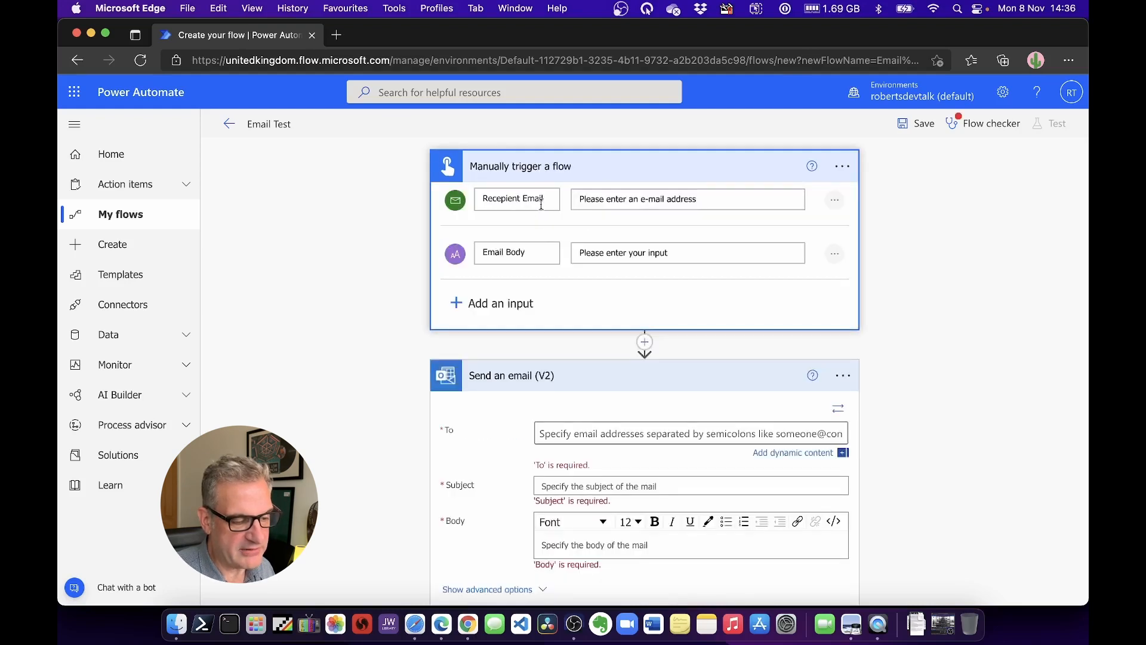
{"action": "scroll", "scroll_direction": "down", "scroll_amount": 3}
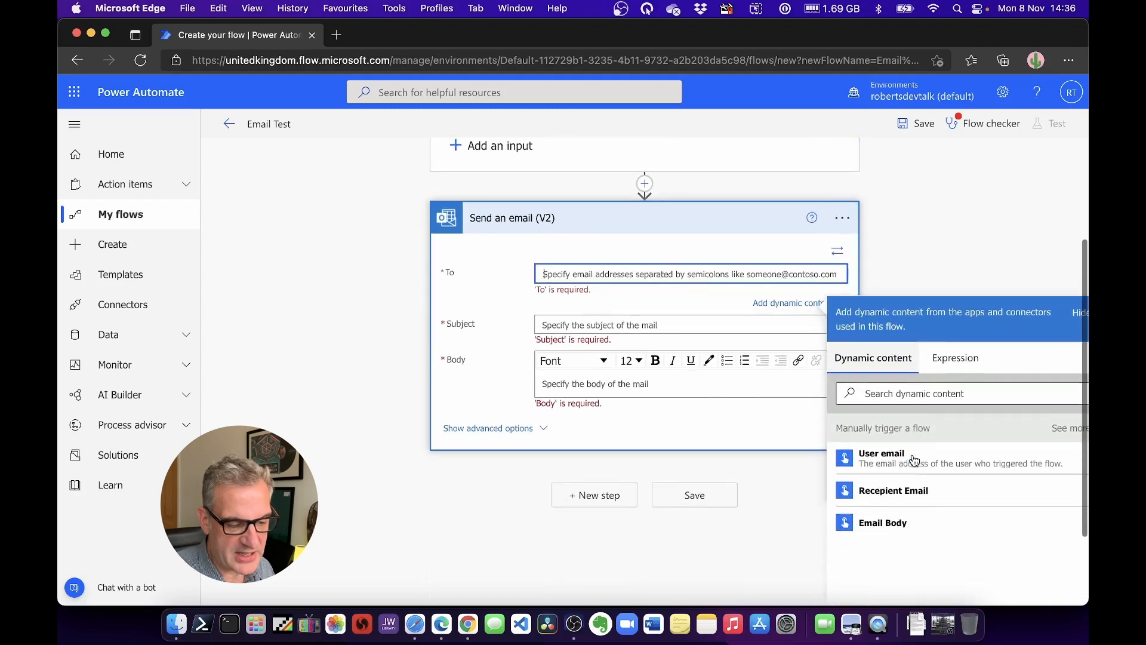
{"action": "left_click", "coordinate": [893, 490]}
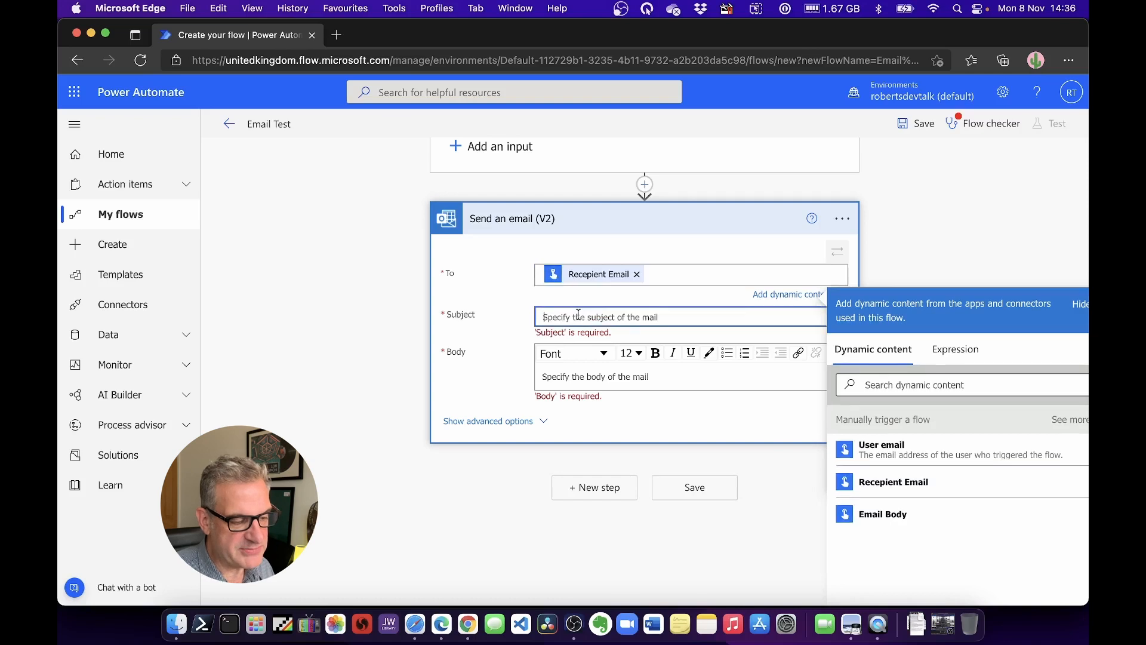
{"action": "type", "text": "My"}
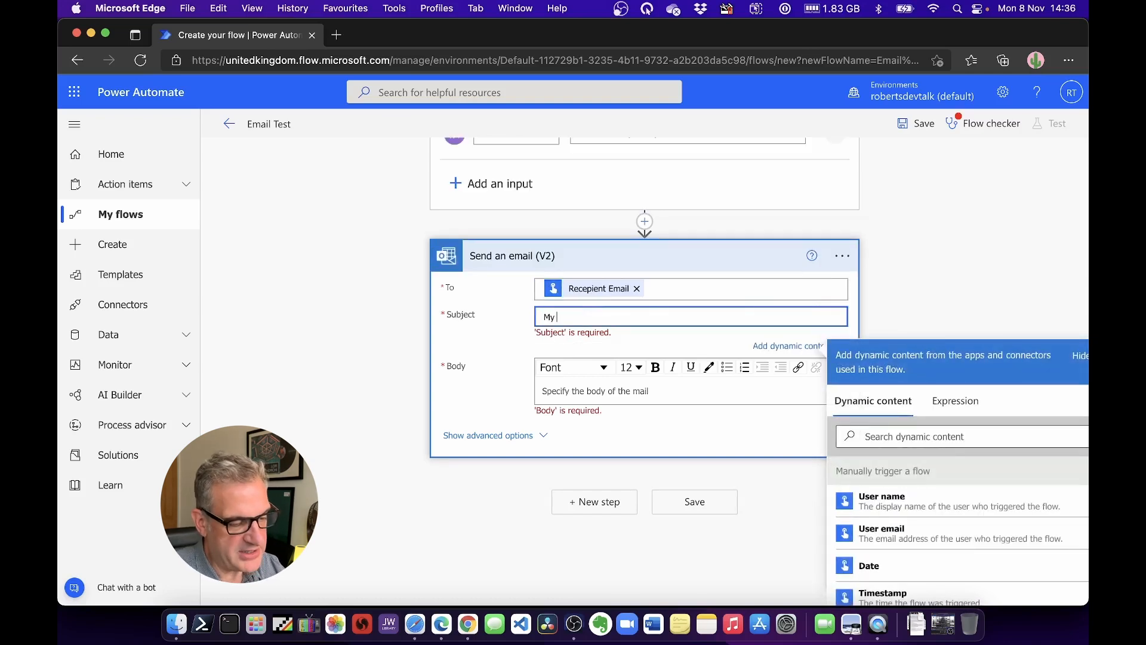
{"action": "type", "text": "Example Email"}
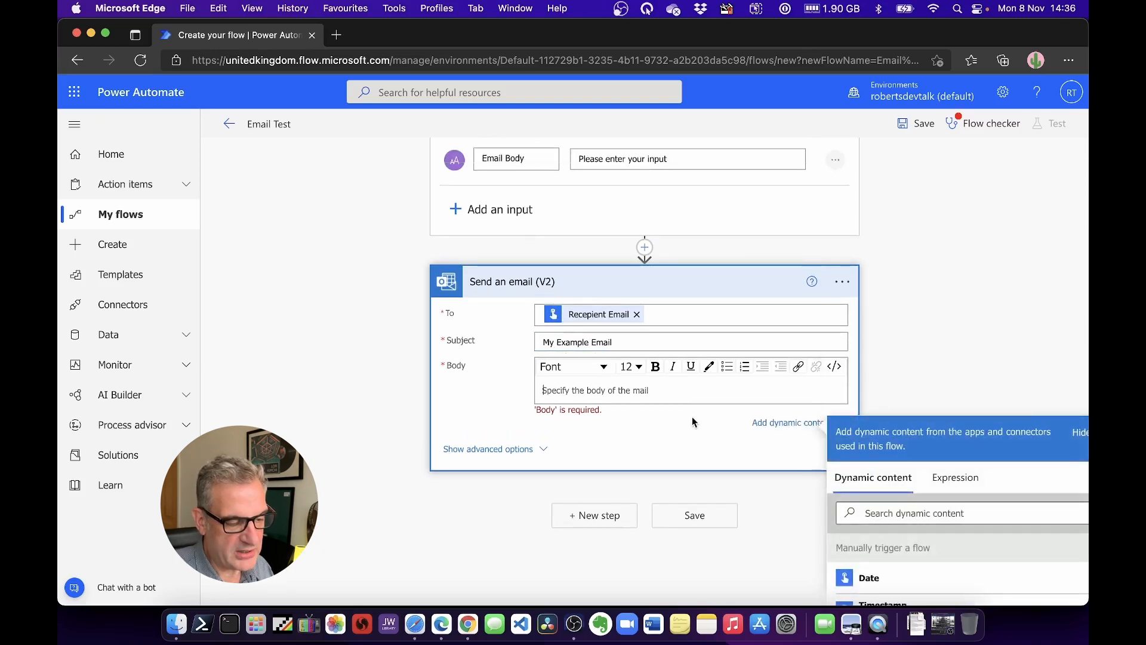
Step: Fill the body with 'Here is:' text plus the Email Body input, and save the flow
{"action": "type", "text": "Here is the text"}
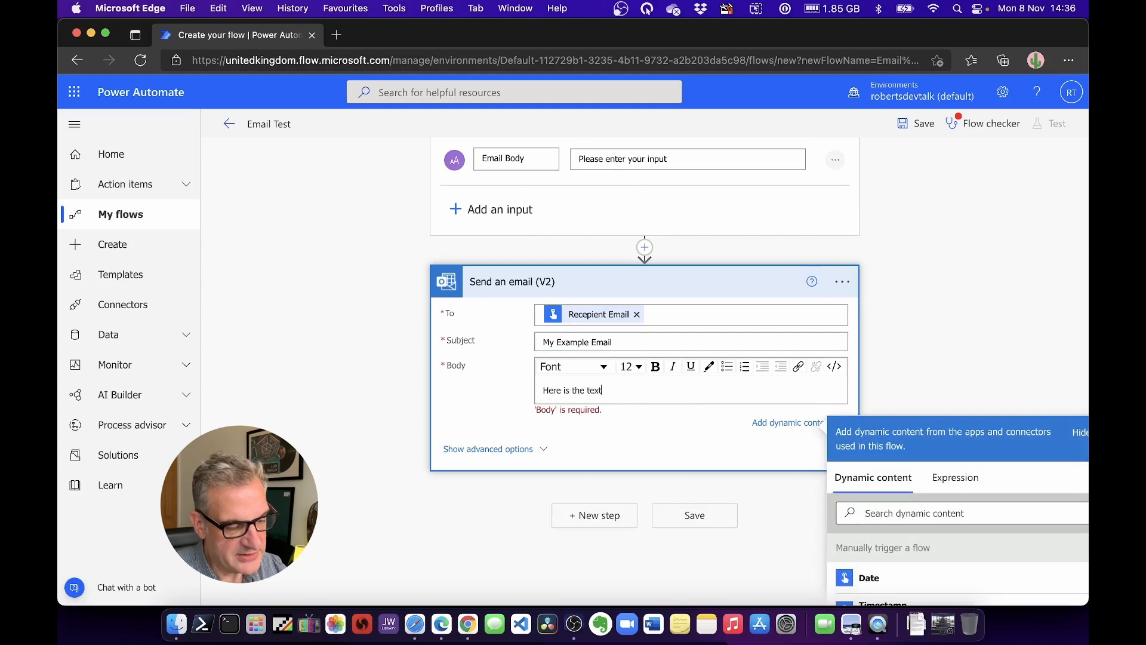
{"action": "type", "text": ":"}
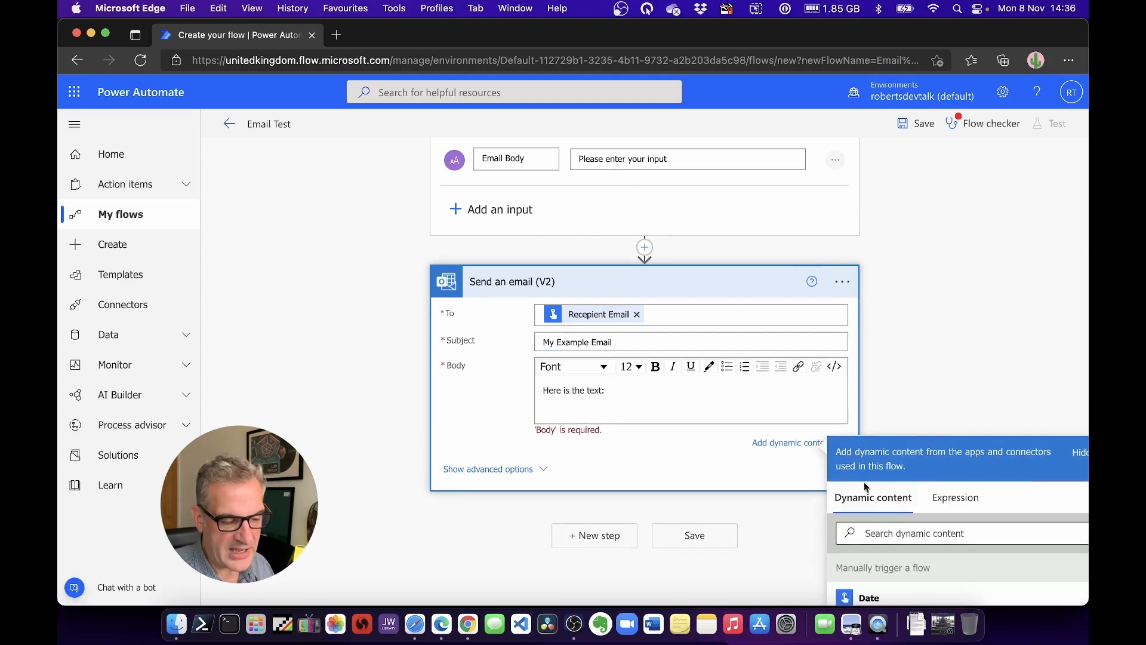
{"action": "scroll", "scroll_direction": "down", "scroll_amount": 3}
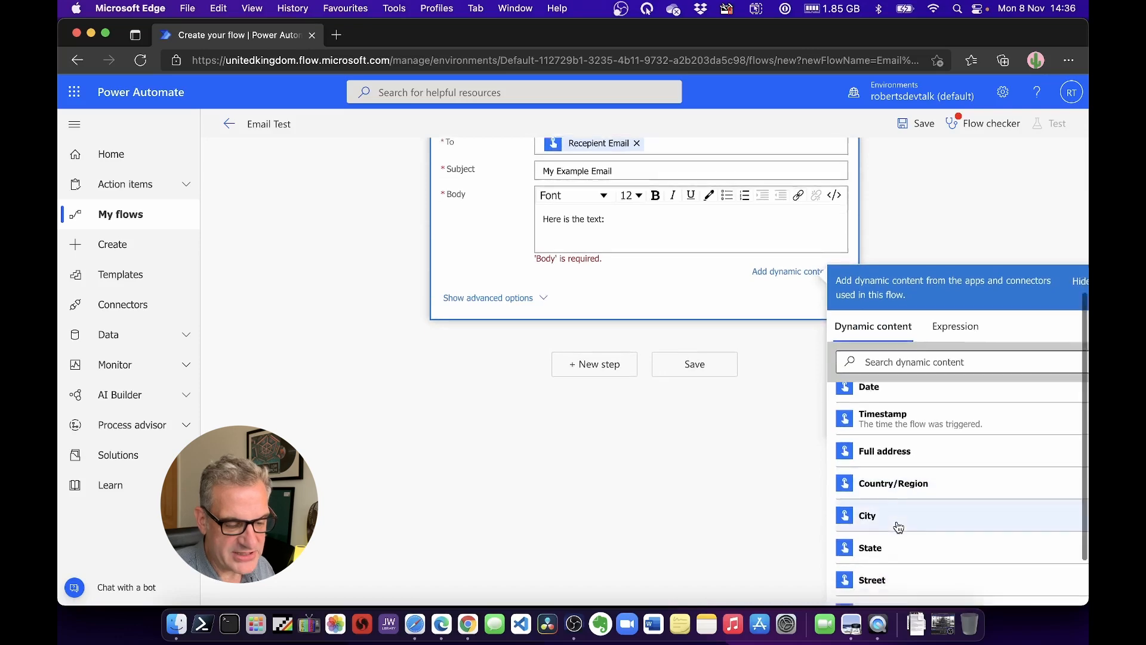
{"action": "scroll", "scroll_direction": "down", "scroll_amount": 3}
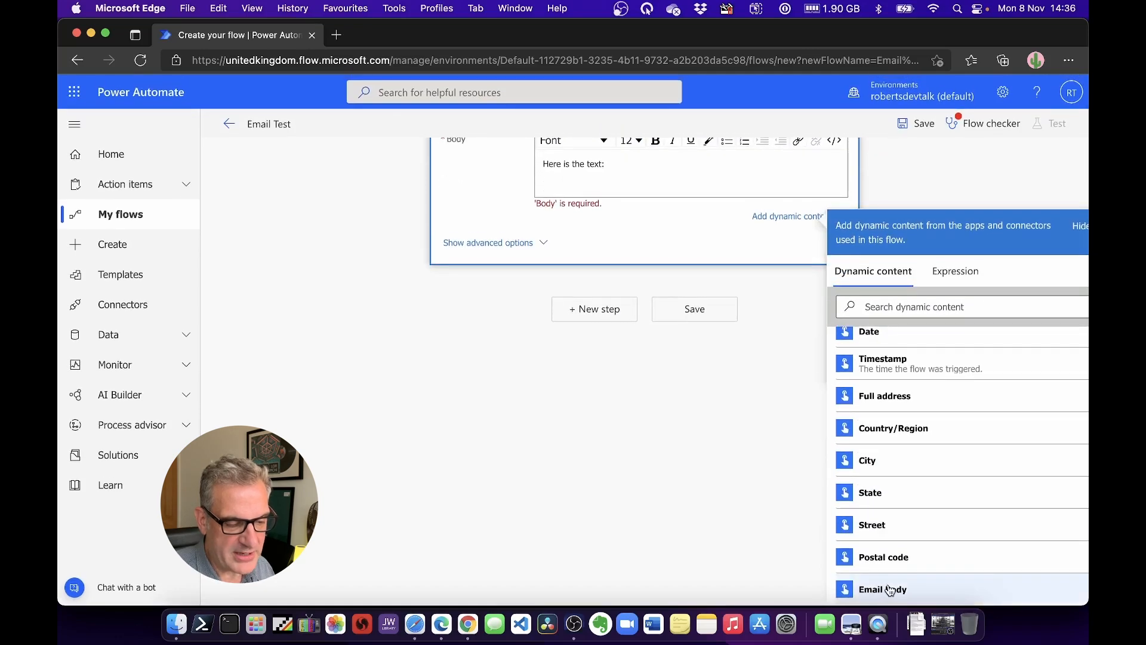
{"action": "left_click", "coordinate": [881, 589]}
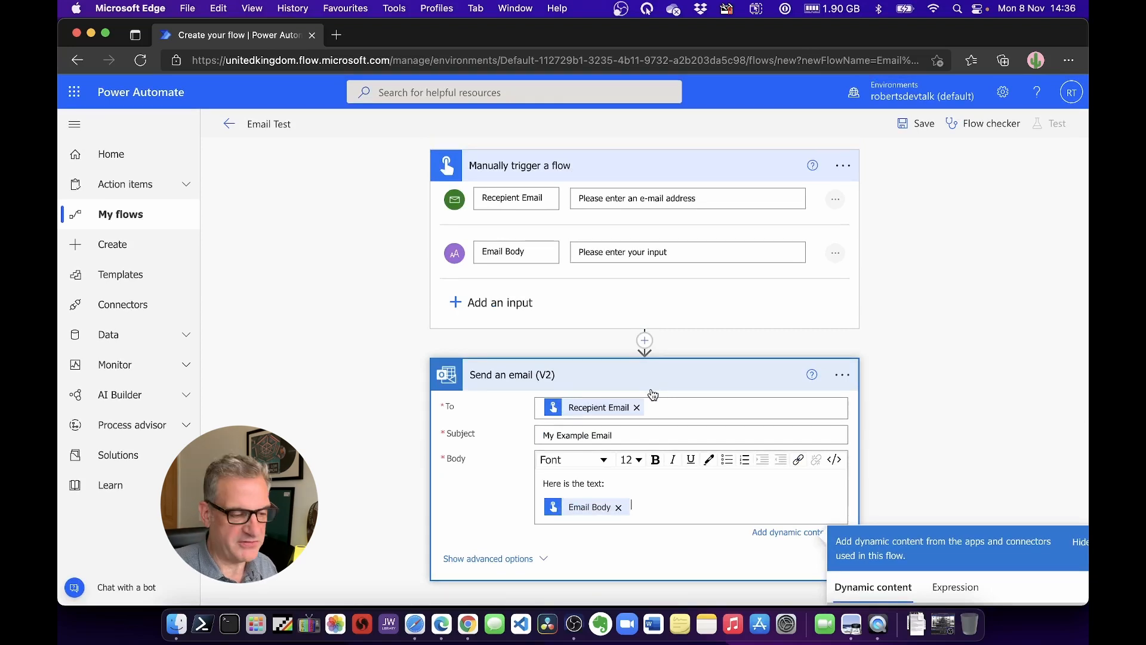
{"action": "left_click", "coordinate": [923, 123]}
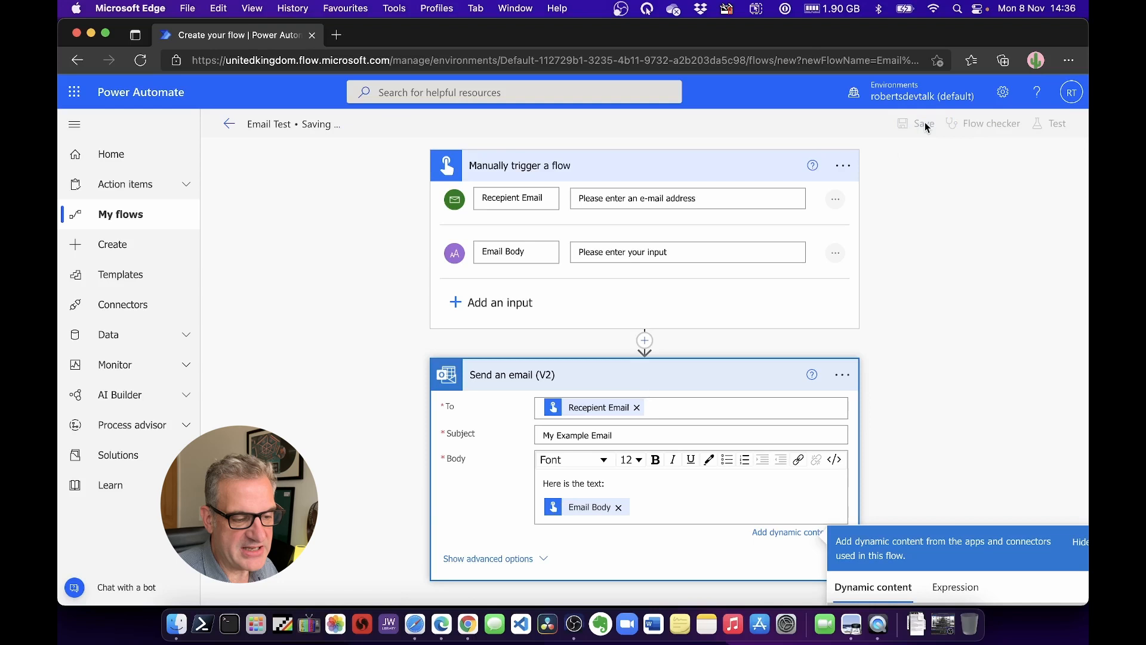
{"action": "left_click", "coordinate": [922, 123]}
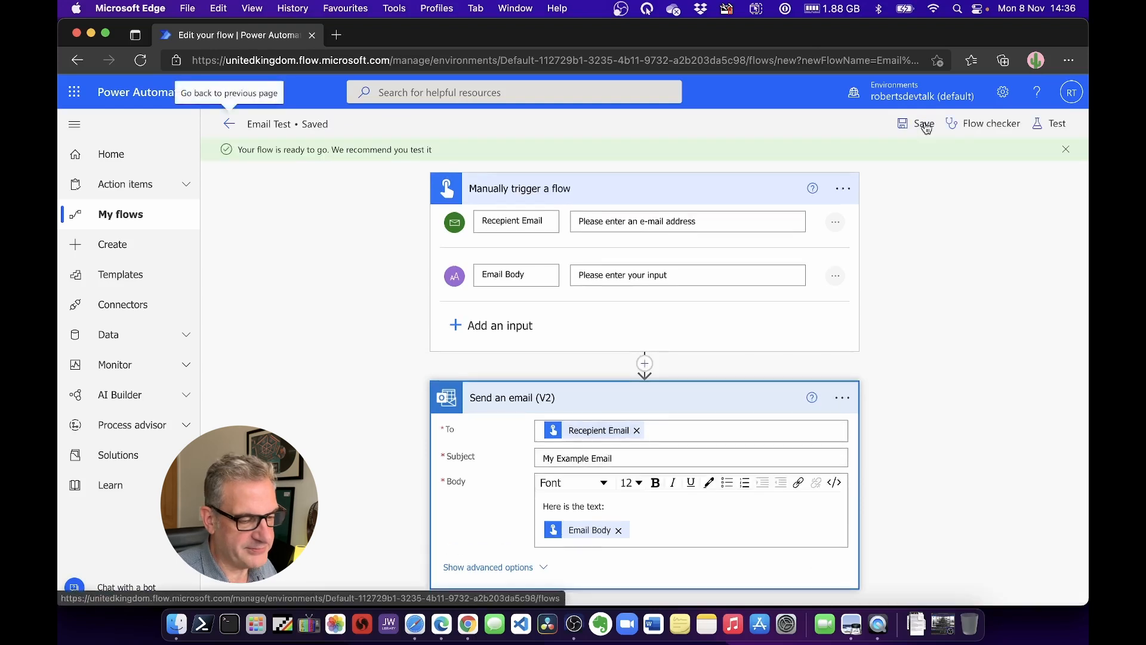
{"action": "mouse_move", "coordinate": [983, 123]}
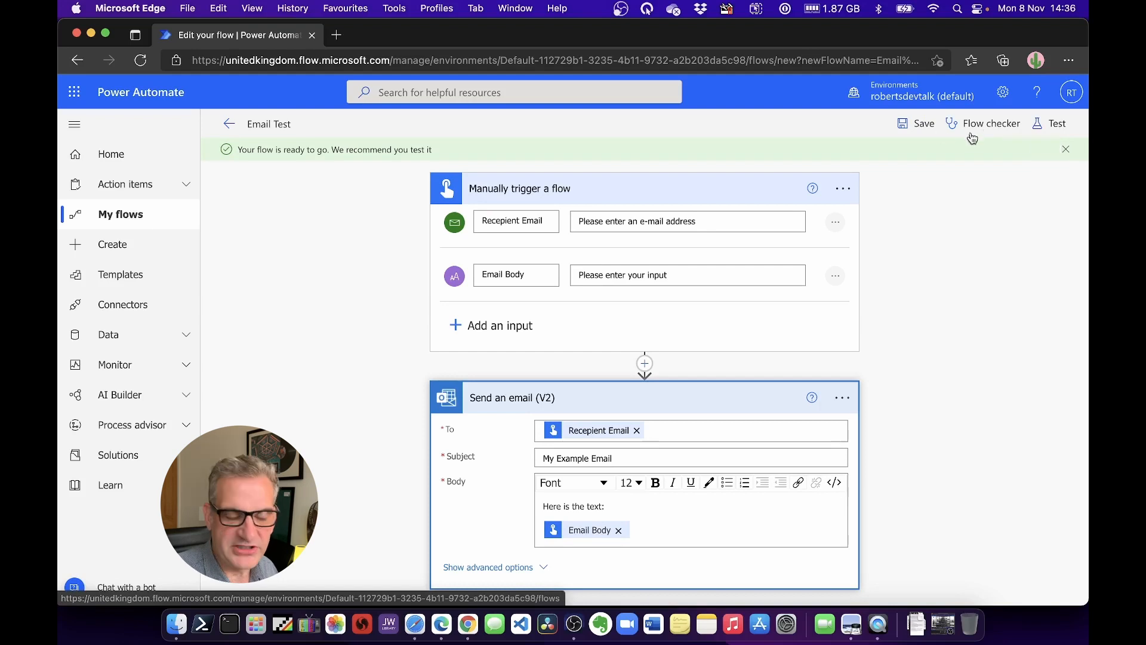
Step: Start a manual test run and continue past the Outlook connection sign-in
{"action": "left_click", "coordinate": [1055, 123]}
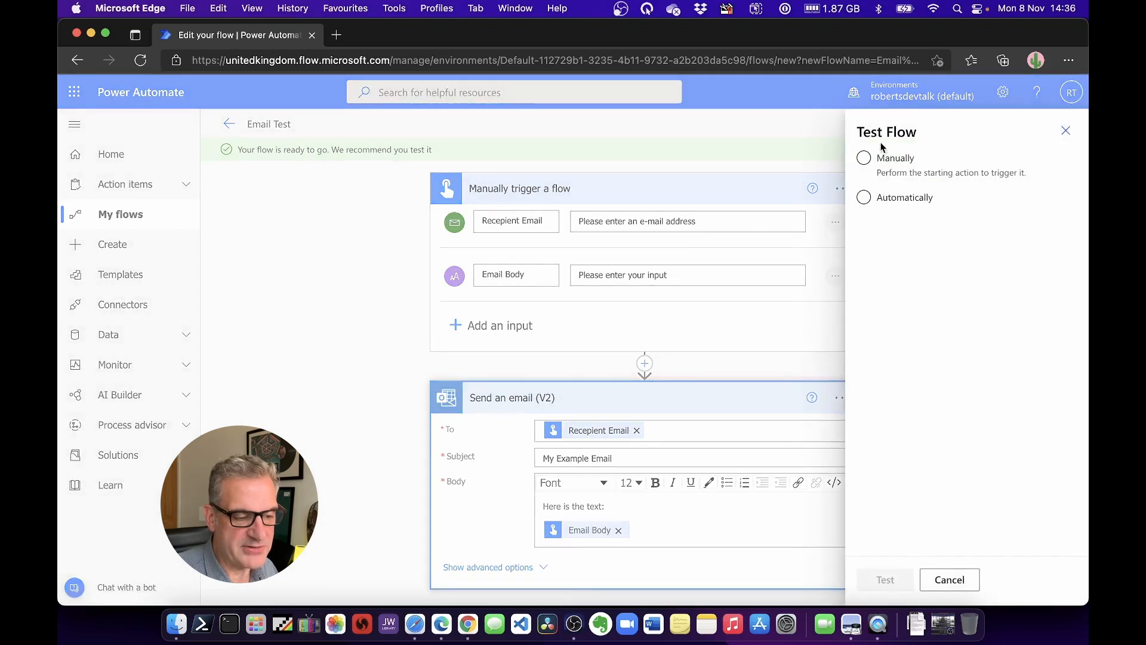
{"action": "left_click", "coordinate": [863, 158]}
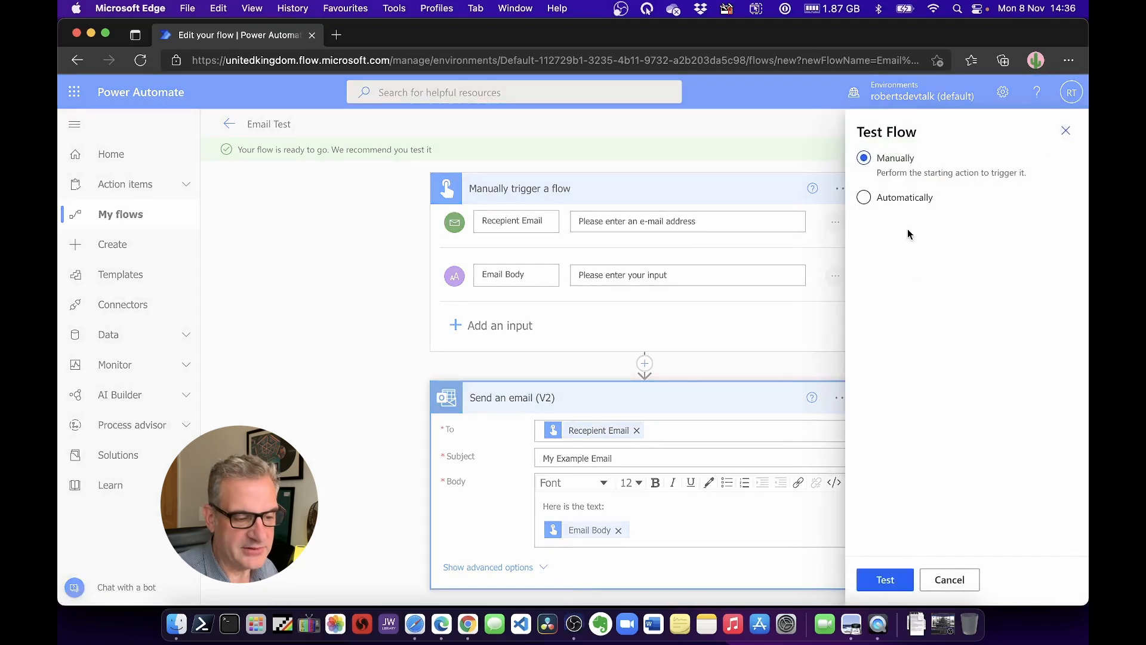
{"action": "left_click", "coordinate": [883, 579]}
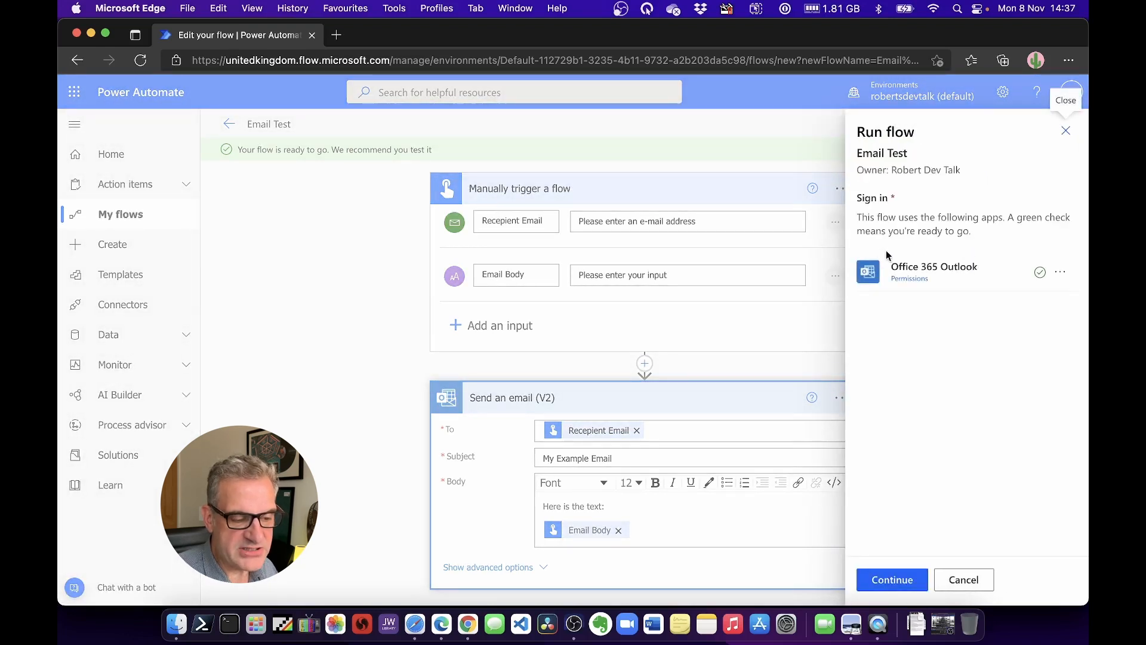
{"action": "mouse_move", "coordinate": [897, 291]}
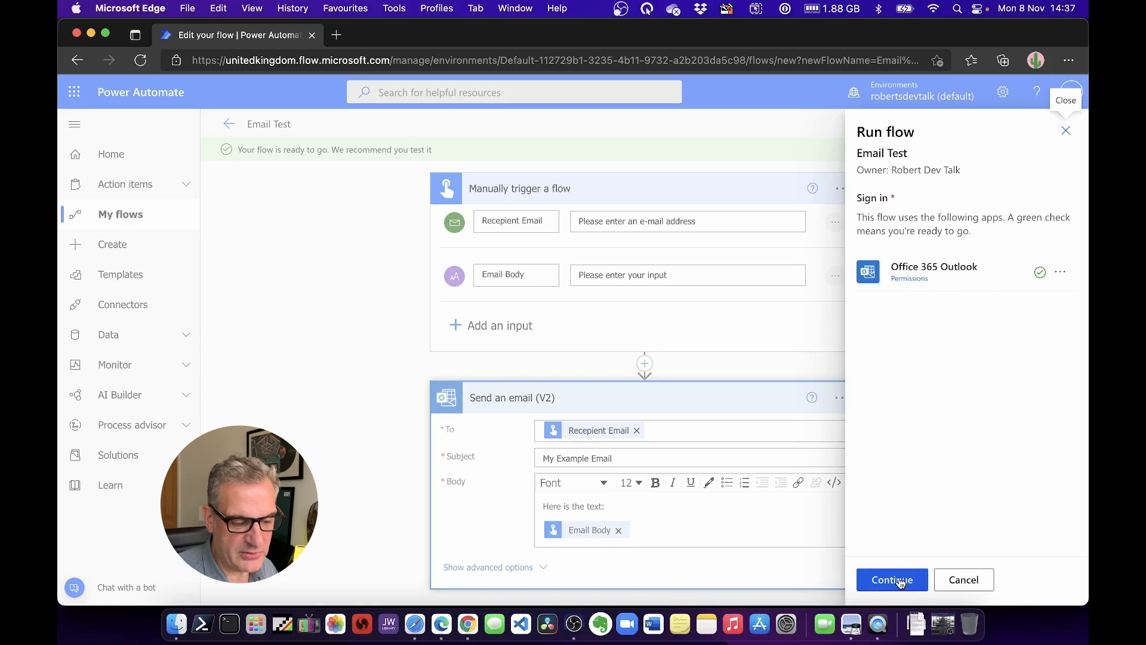
{"action": "left_click", "coordinate": [891, 579]}
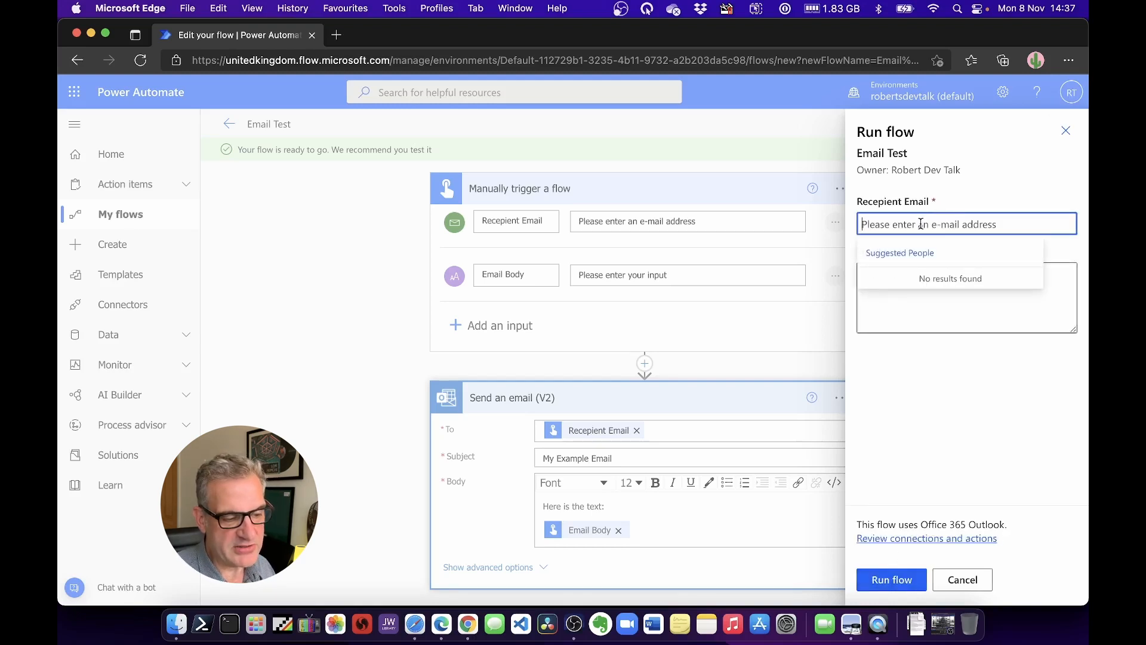
Step: Run the flow with Robert Dev Talk as recipient and a short 'This is the...' body text
{"action": "type", "text": "robert"}
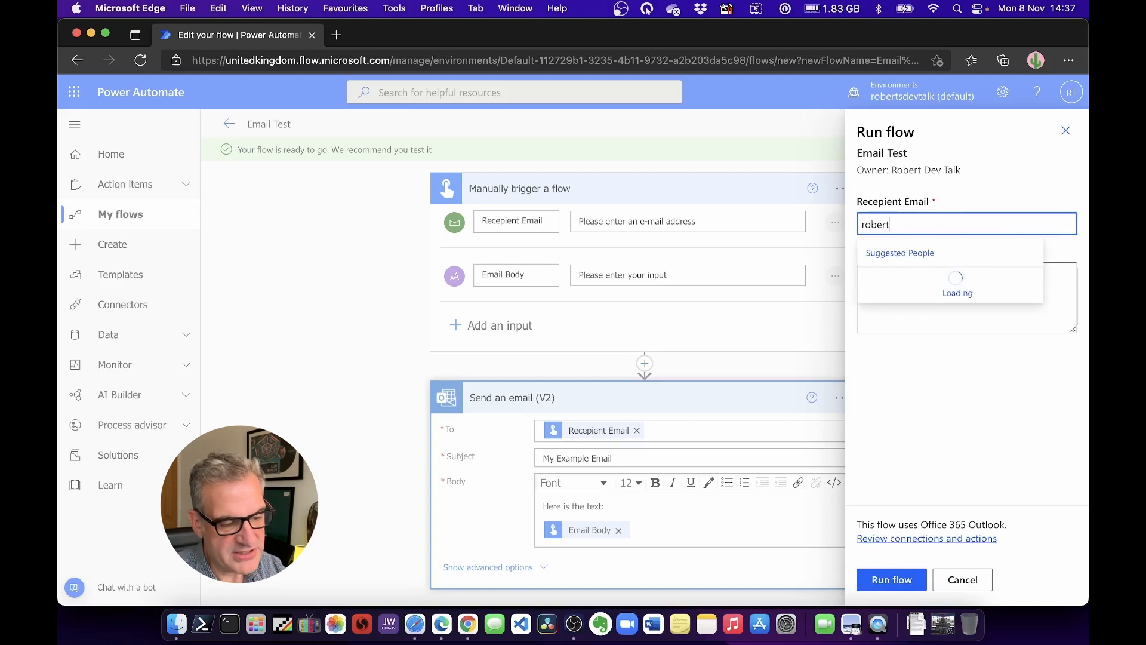
{"action": "type", "text": "sde"}
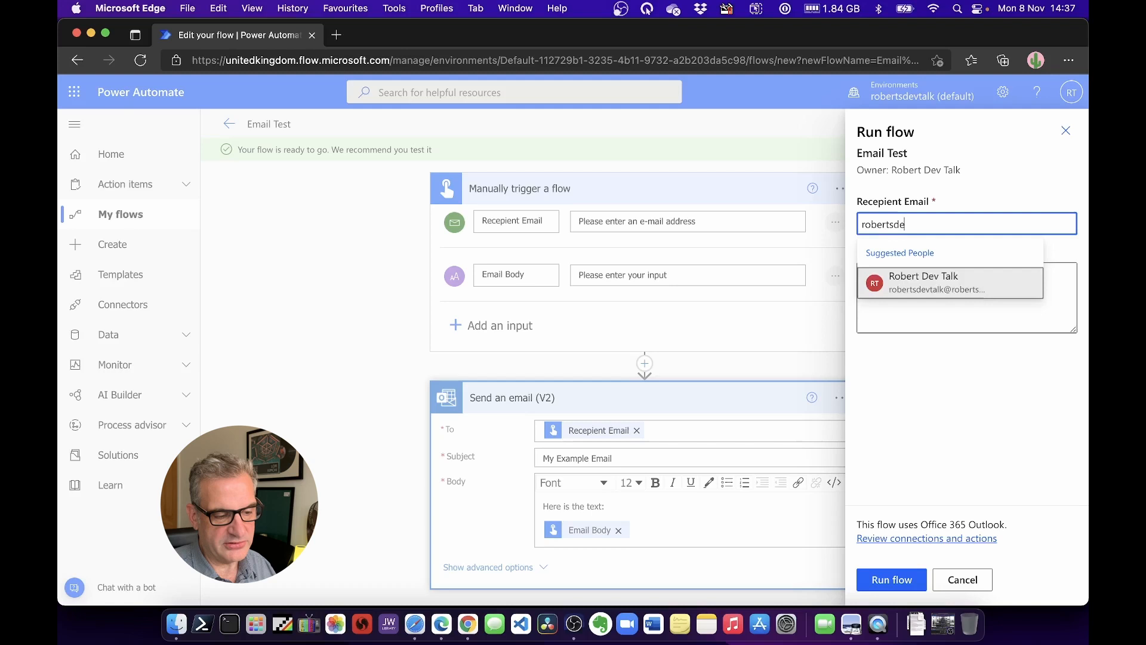
{"action": "left_click", "coordinate": [923, 283]}
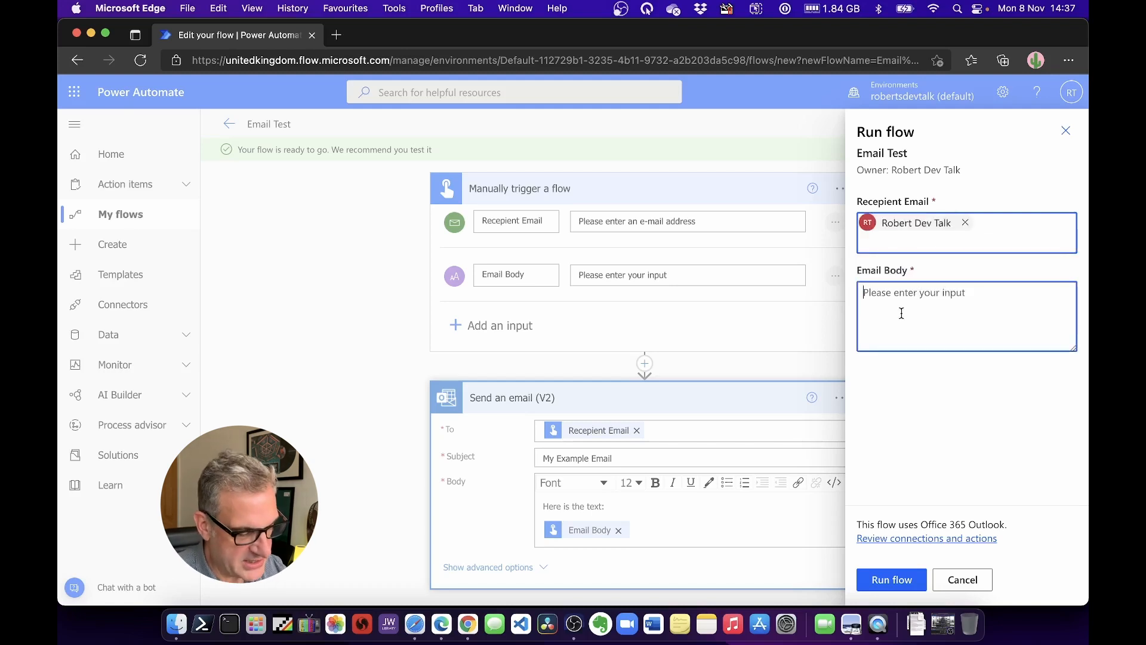
{"action": "type", "text": "This is the body context"}
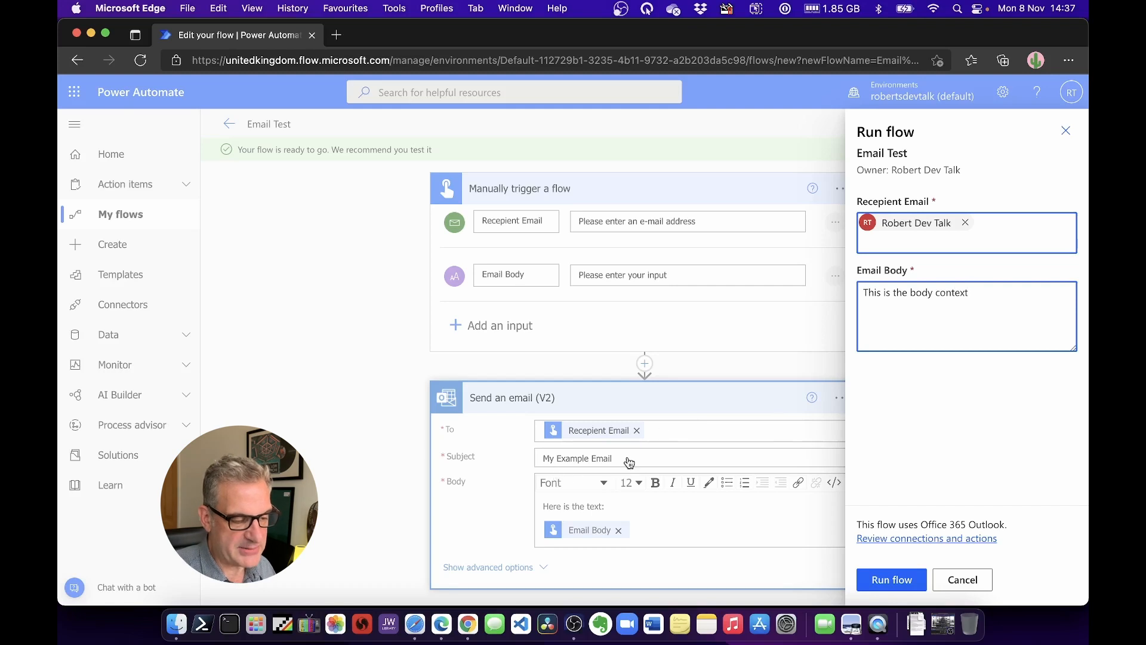
{"action": "mouse_move", "coordinate": [591, 514]}
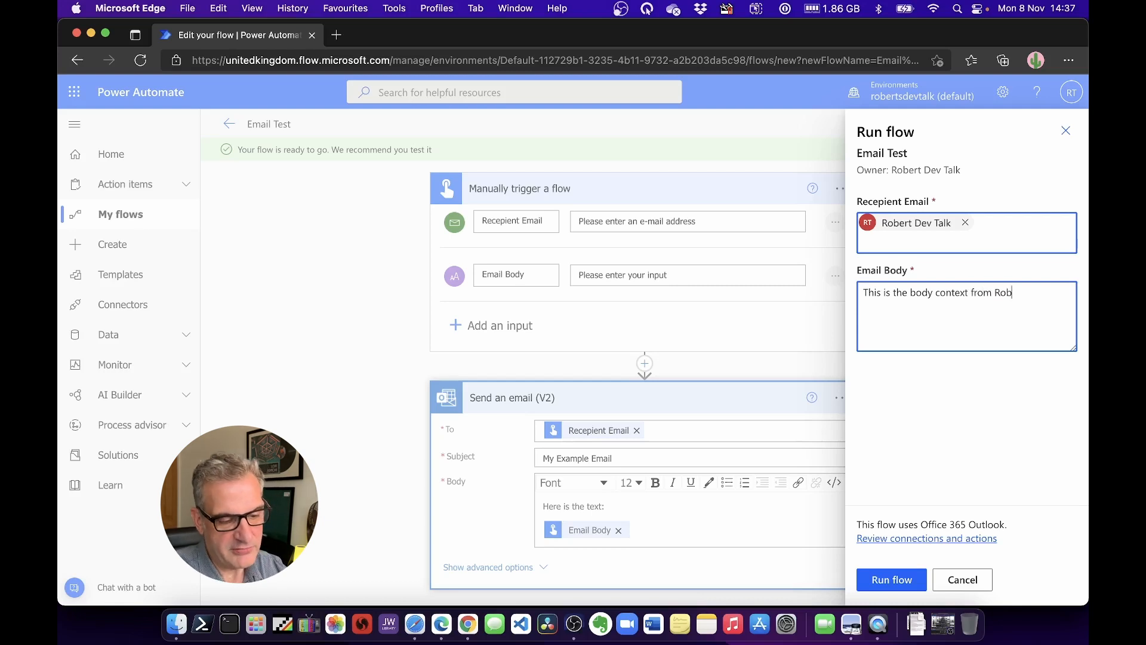
{"action": "left_click", "coordinate": [890, 579]}
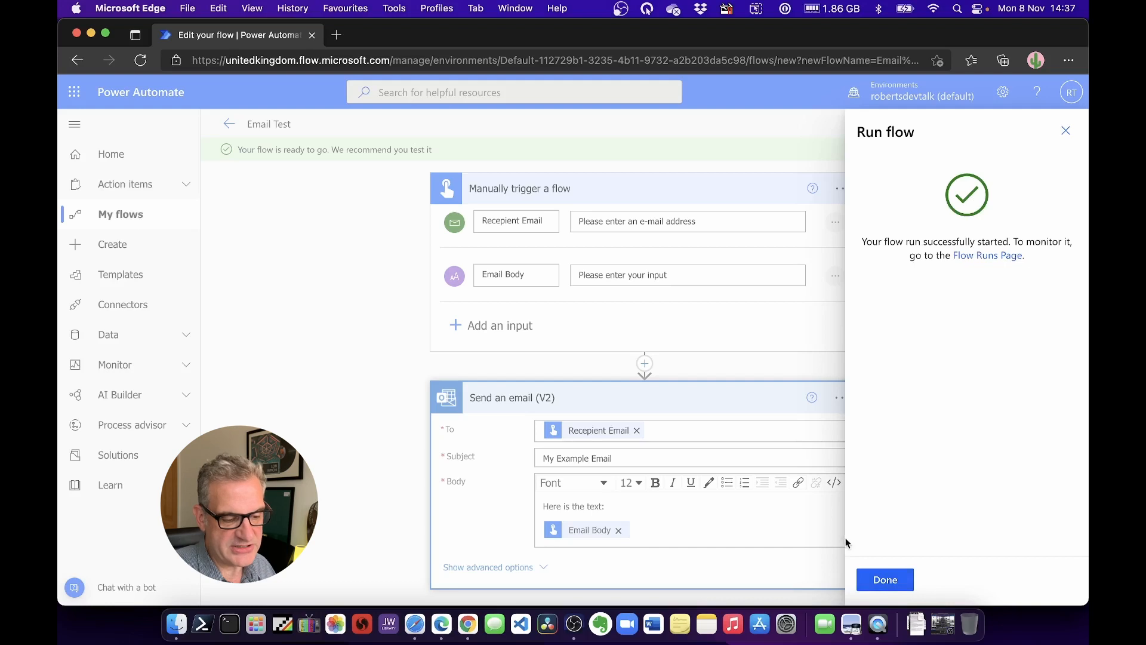
Step: Review the successful run's details, scrolling through the trigger and Send an email (V2) steps
{"action": "left_click", "coordinate": [883, 579]}
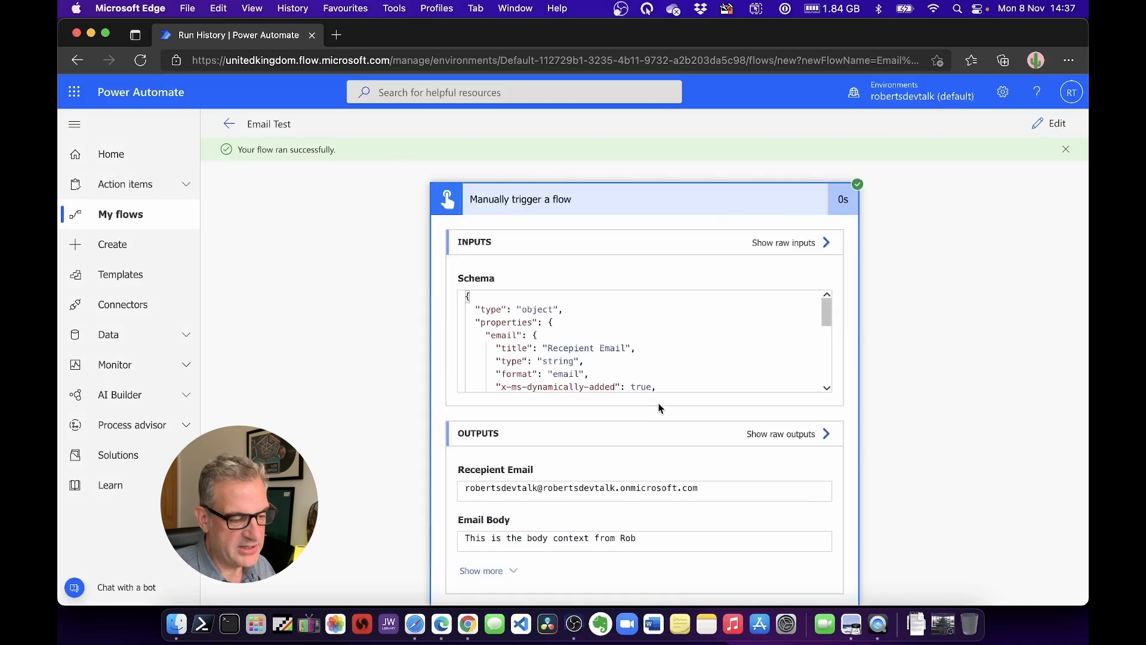
{"action": "scroll", "scroll_direction": "down", "scroll_amount": 3}
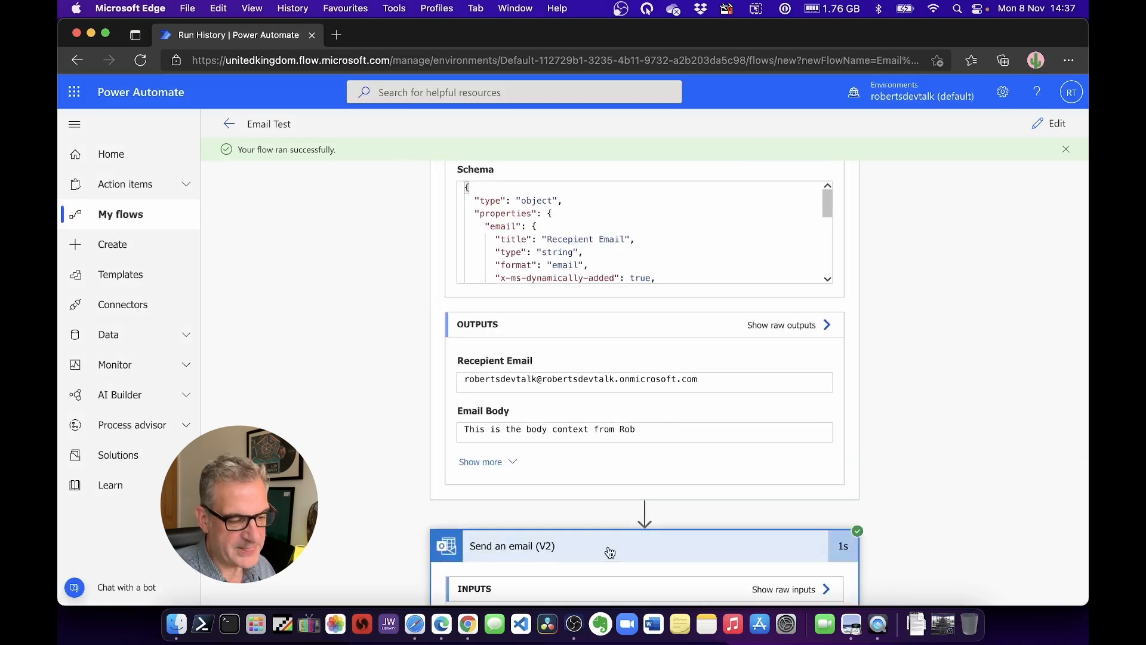
{"action": "scroll", "scroll_direction": "down", "scroll_amount": 3}
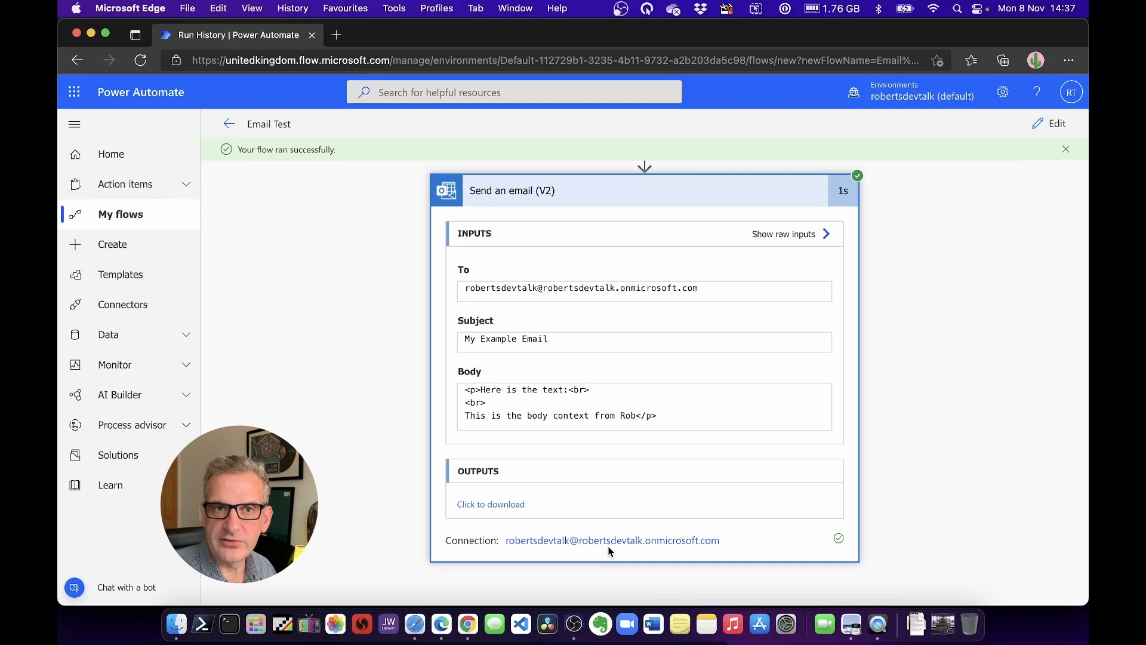